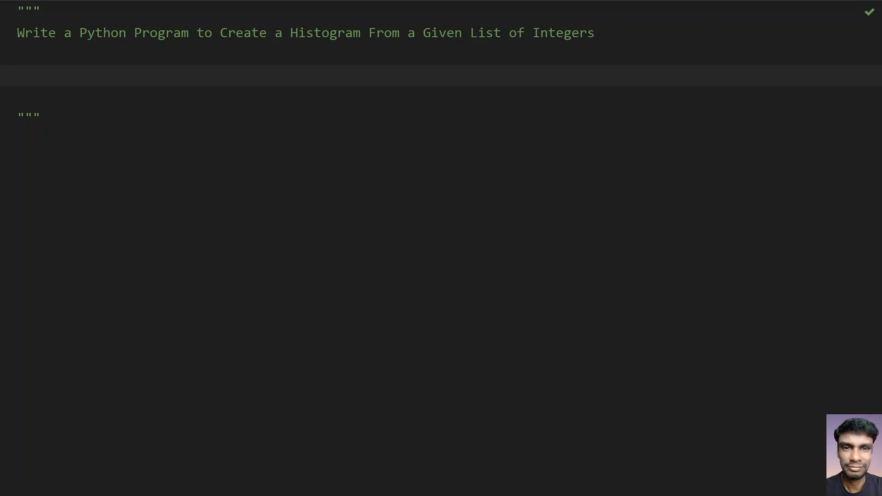
Write the example line list1 = [2, 3, 5, 1] inside the docstring
type("list1 =")
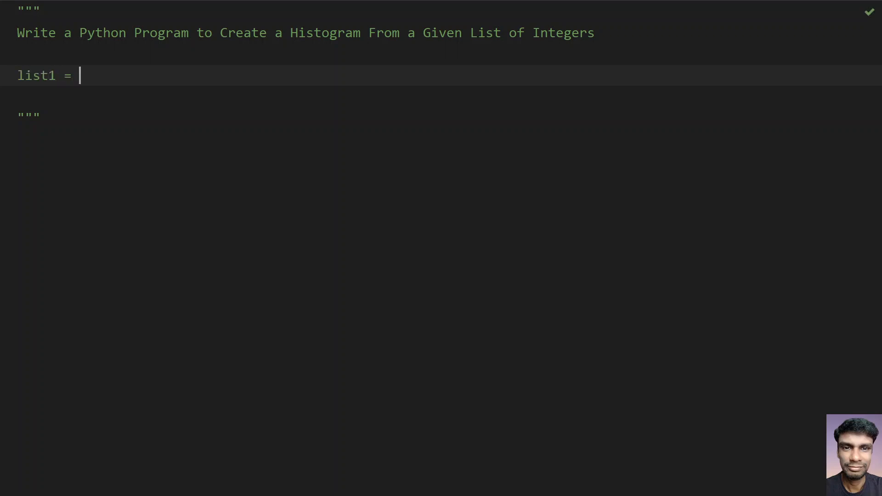
type("[]")
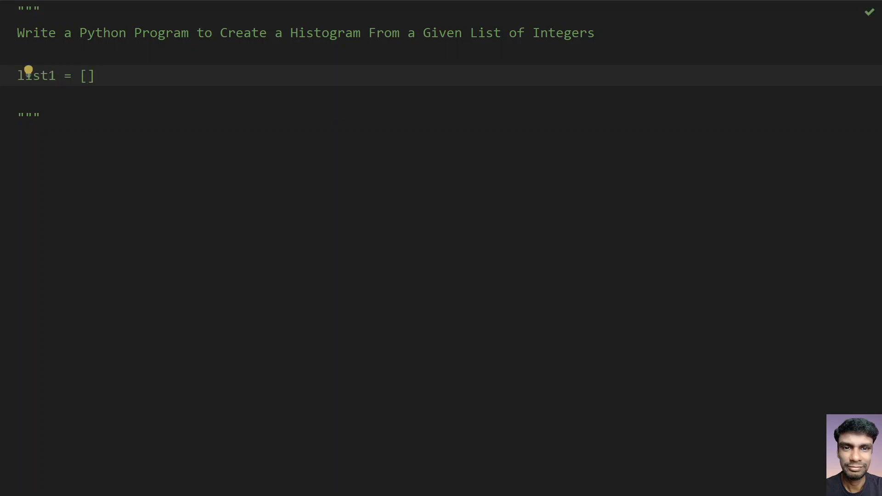
type("2, 3,")
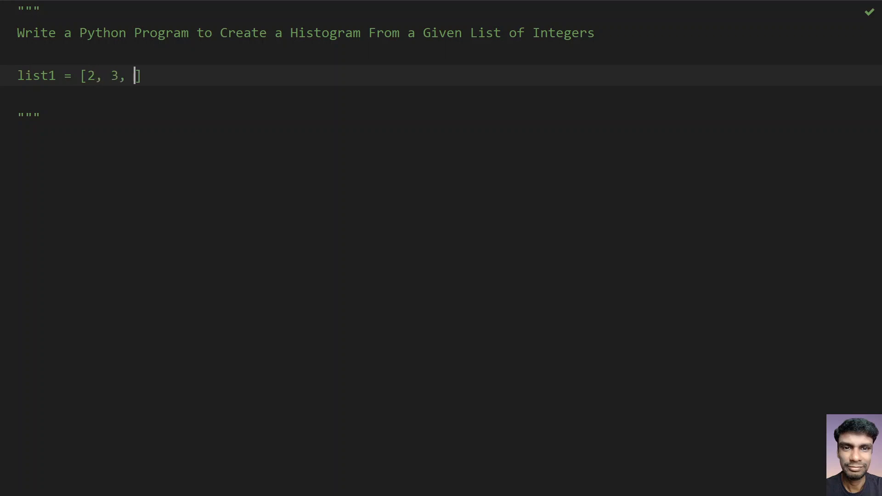
type("5,")
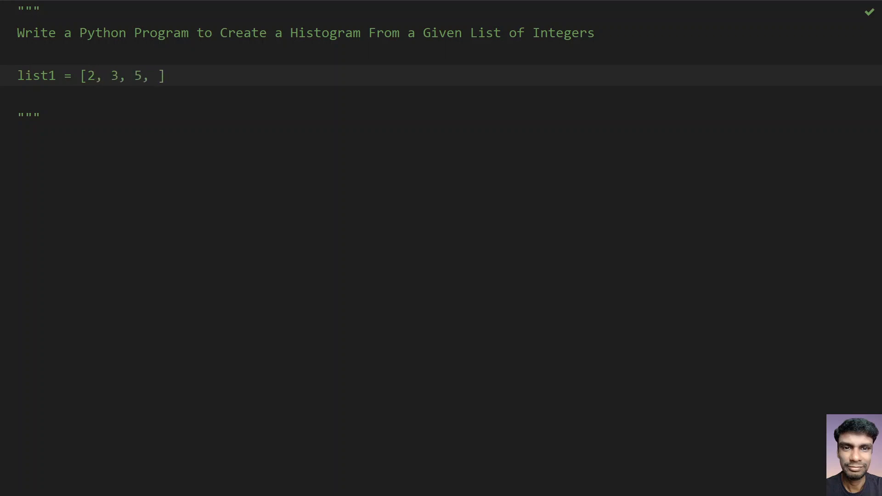
type("1")
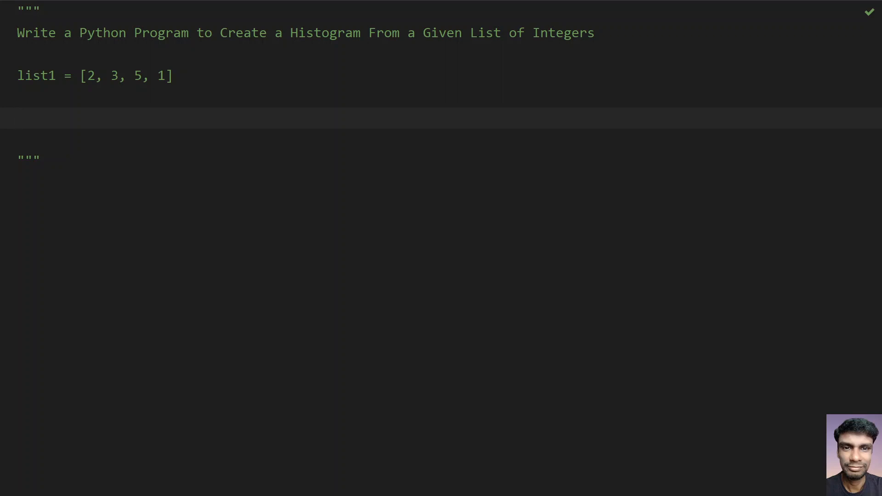
Add star rows for 2, 3, 5 and 1 under the example list
type("* *")
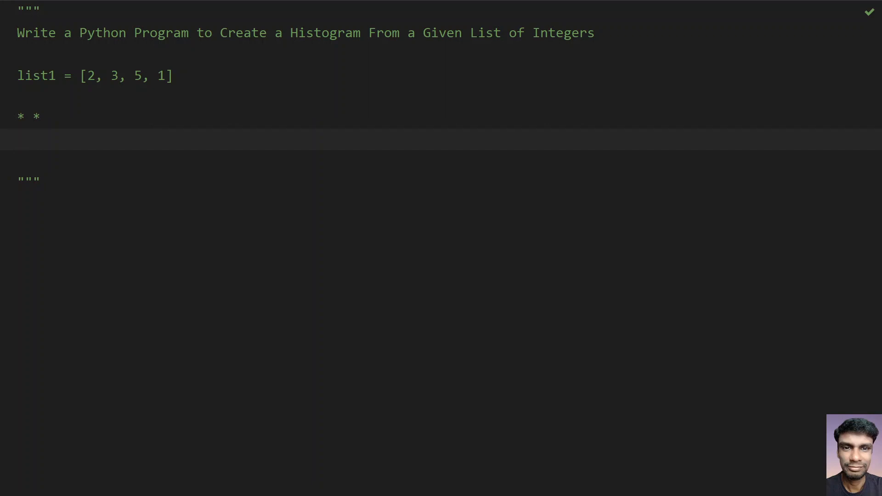
type("* * *")
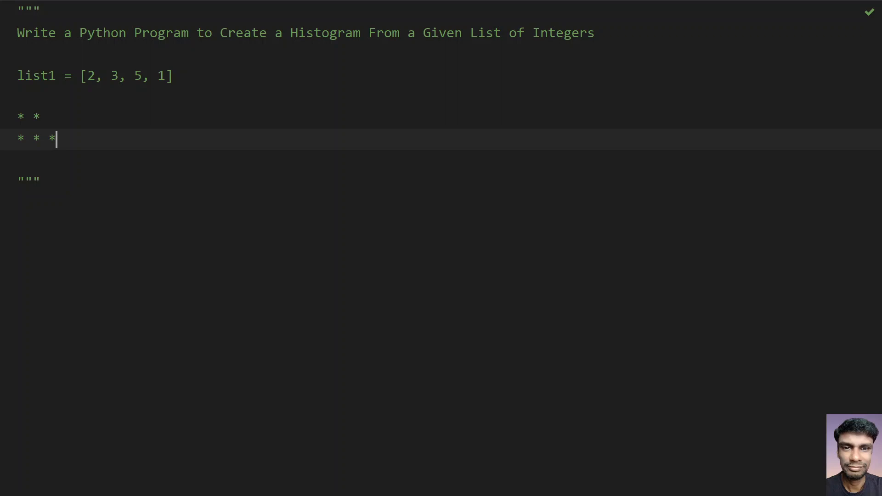
key("enter")
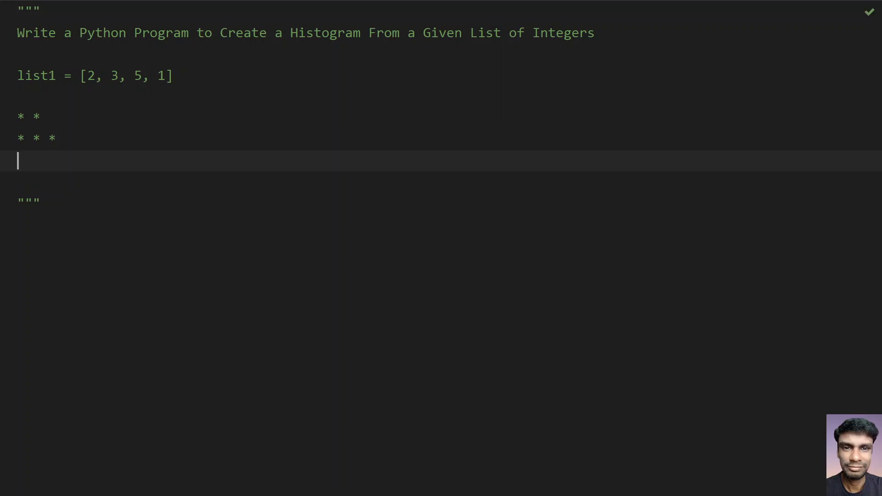
type("* * * * *")
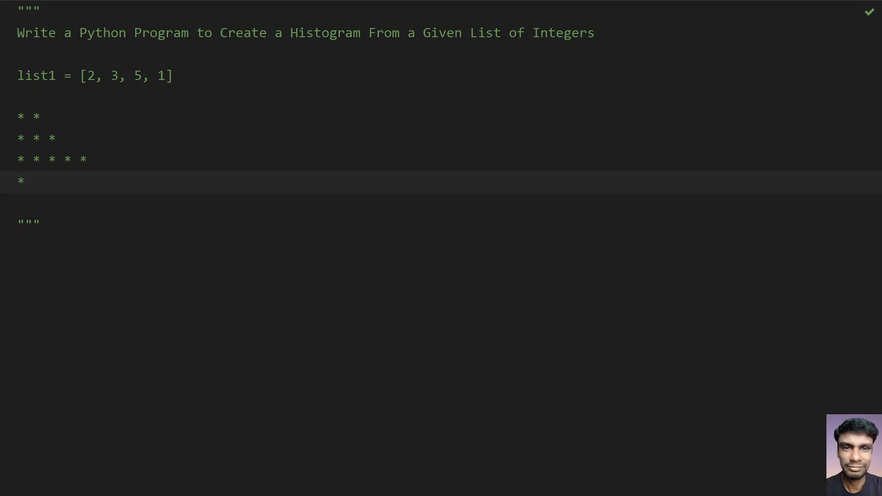
left_click(34, 181)
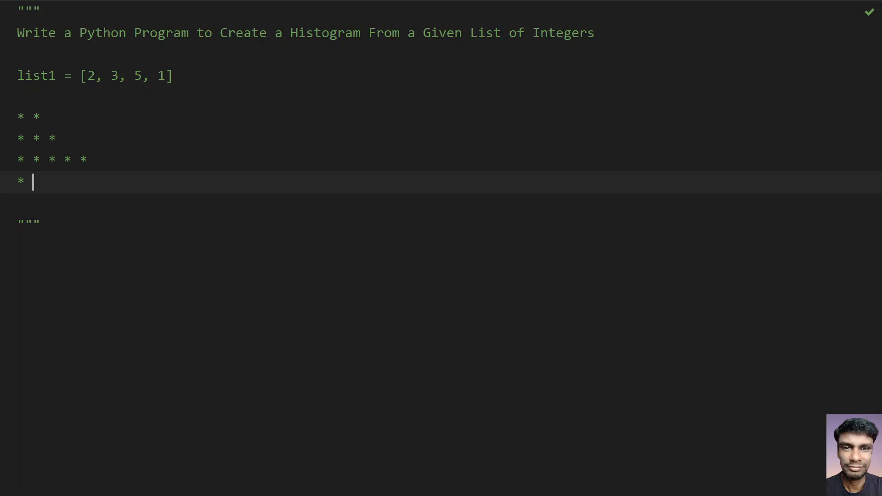
Delete the example list and star rows from the docstring
left_click_drag(18, 76, 32, 180)
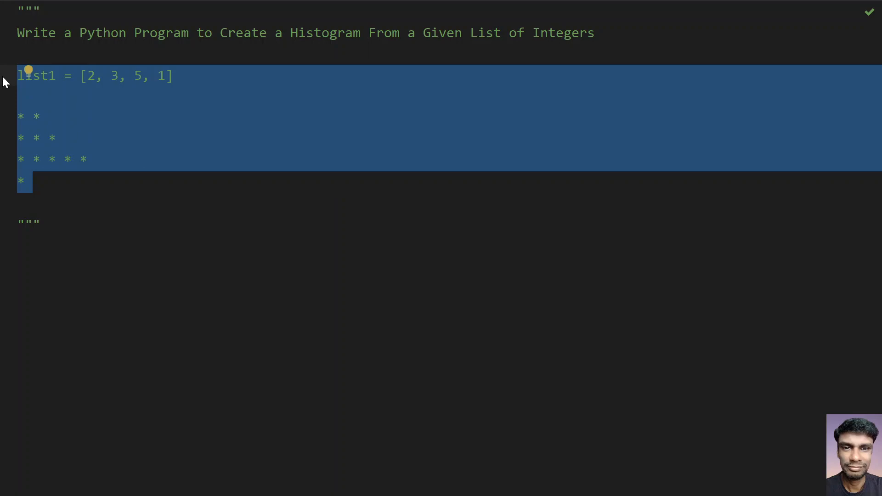
key("Delete")
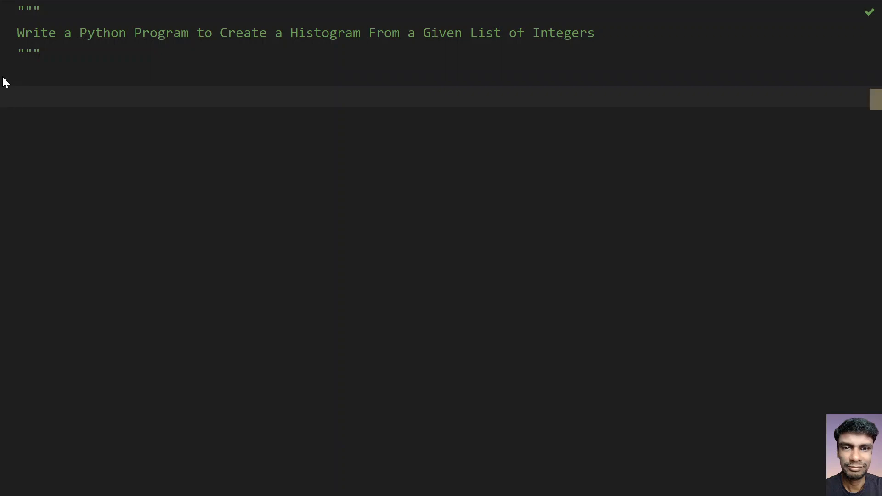
Write length = input("Enter Length of List of Integers :") below the docstring
type("length")
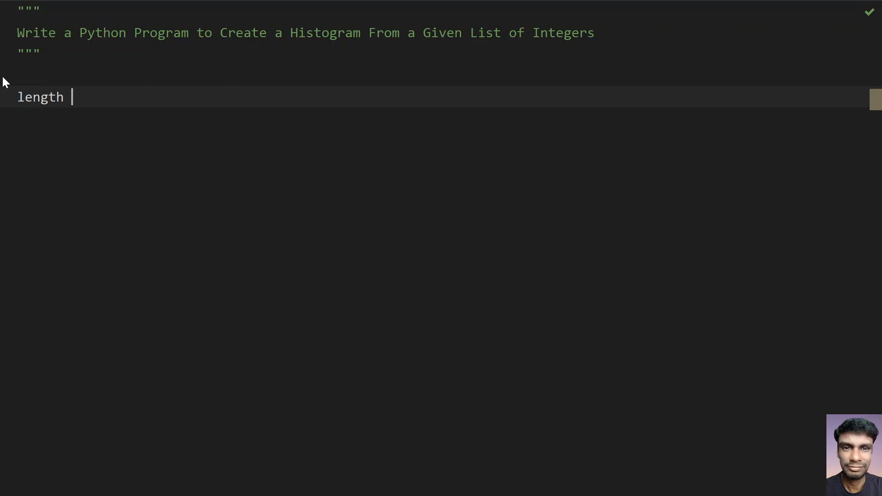
type("= input")
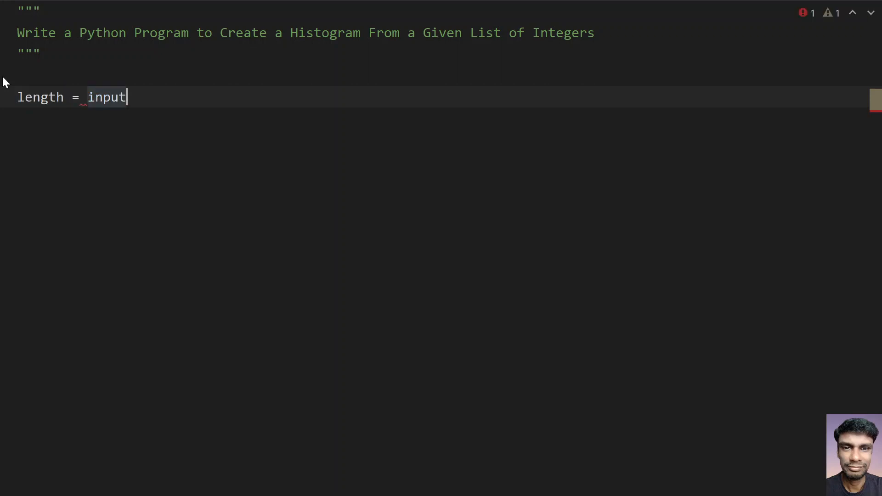
type("()")
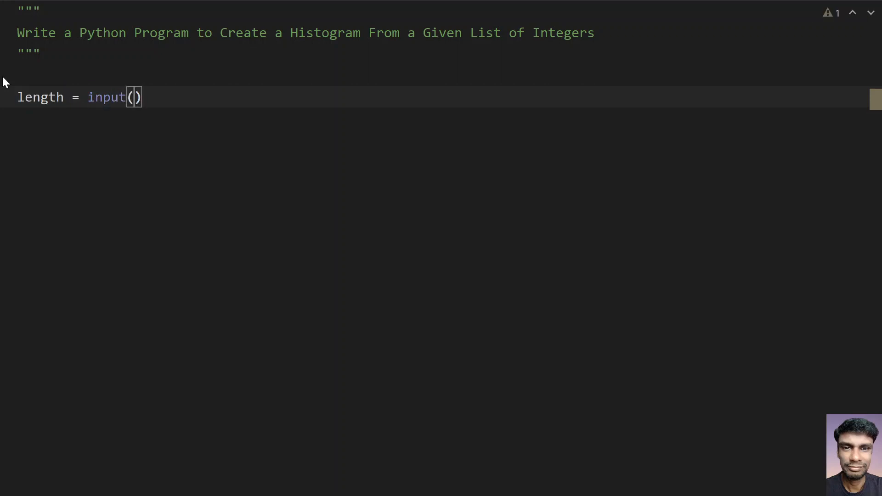
type("\"")
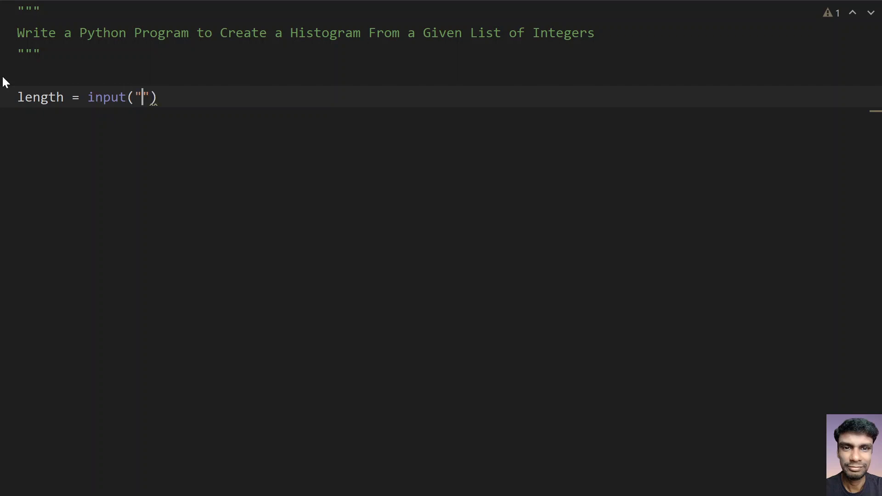
type("Enter Len")
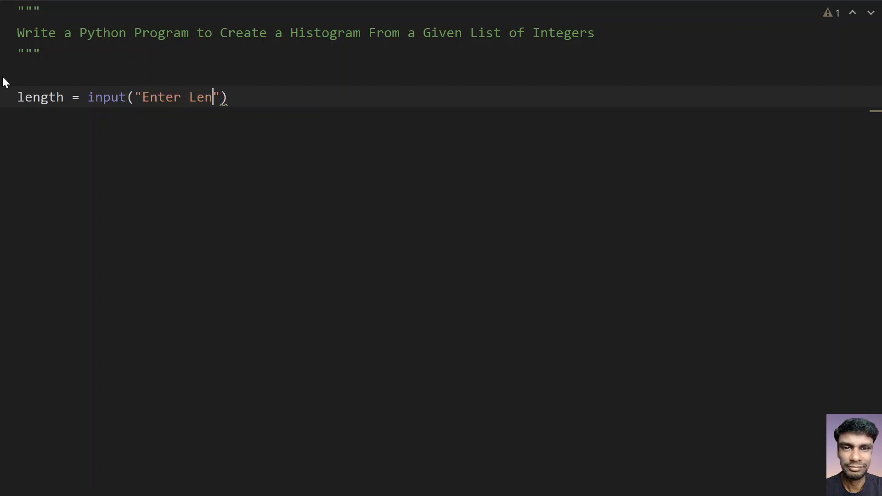
type("gth of List o")
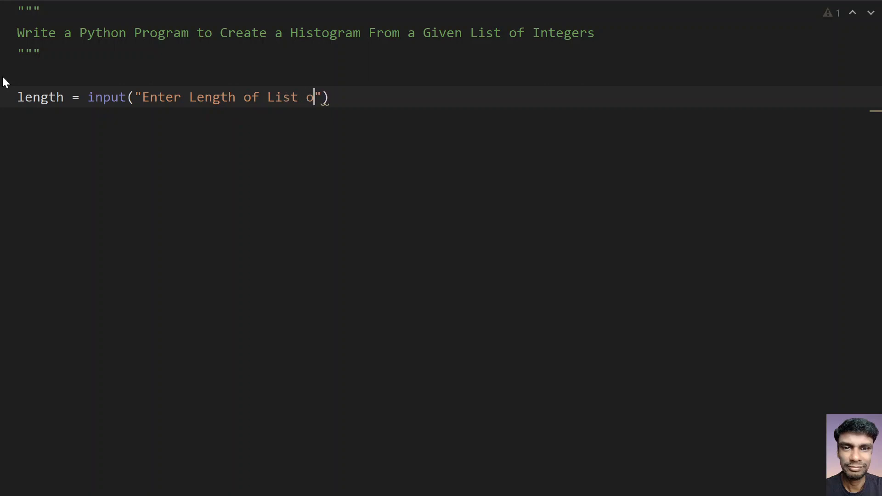
type("f Integ")
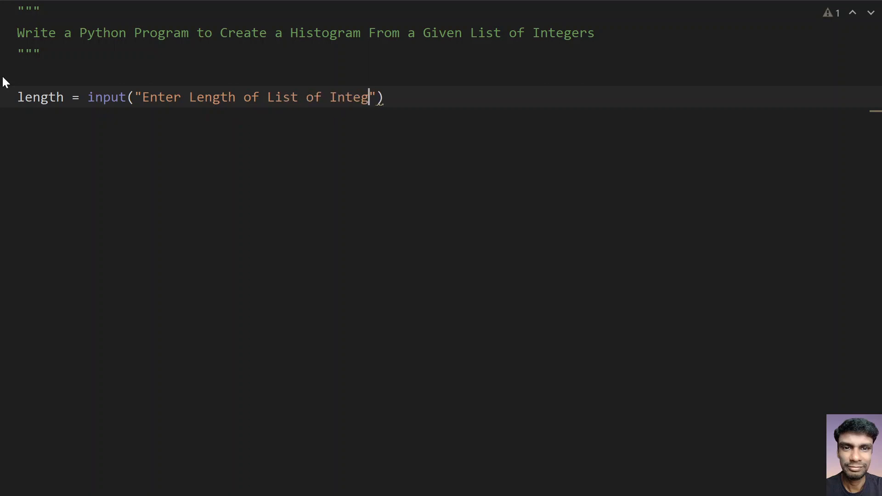
type("ers :")
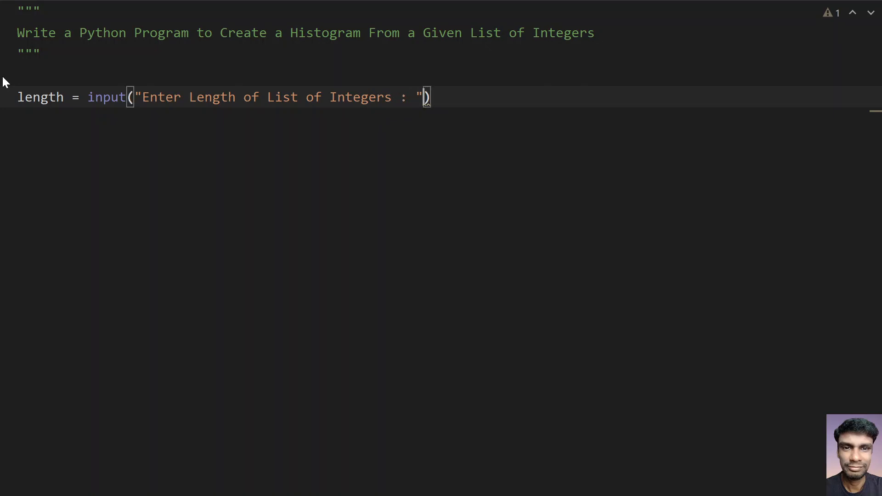
Reword the prompt, wrap the input in int(), and add my_list = []
left_click_drag(267, 97, 399, 97)
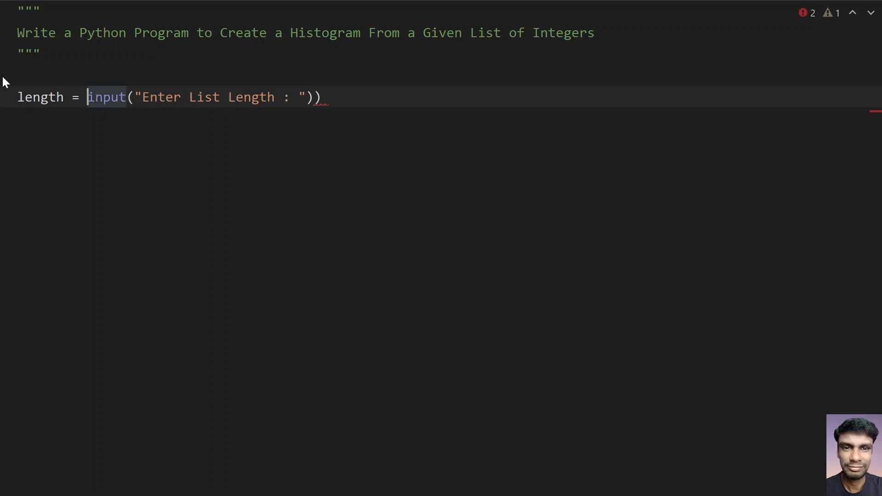
type("int(")
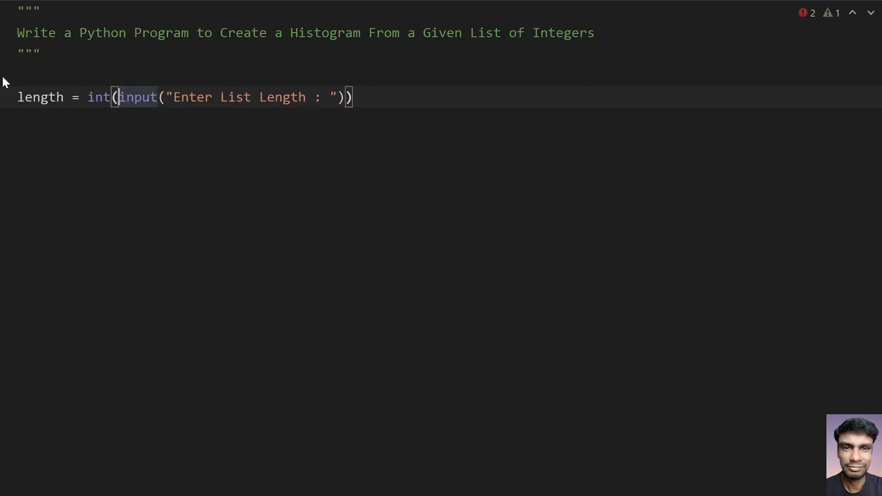
type("m")
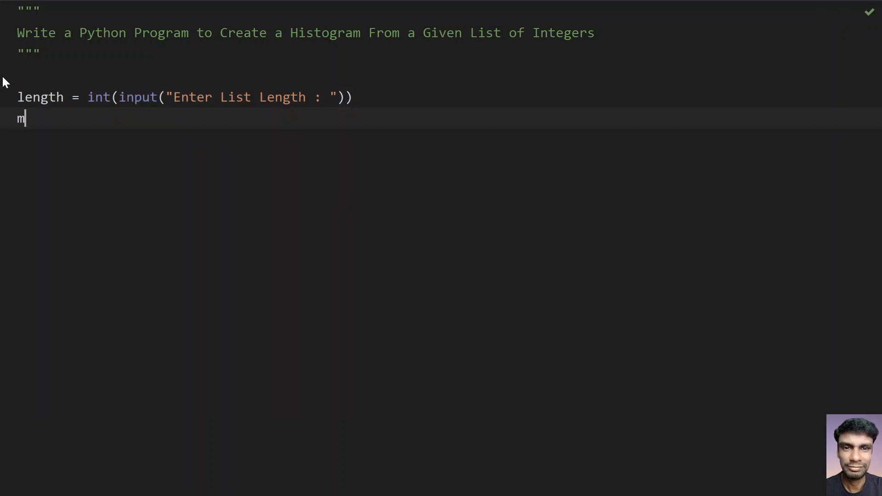
type("y_list")
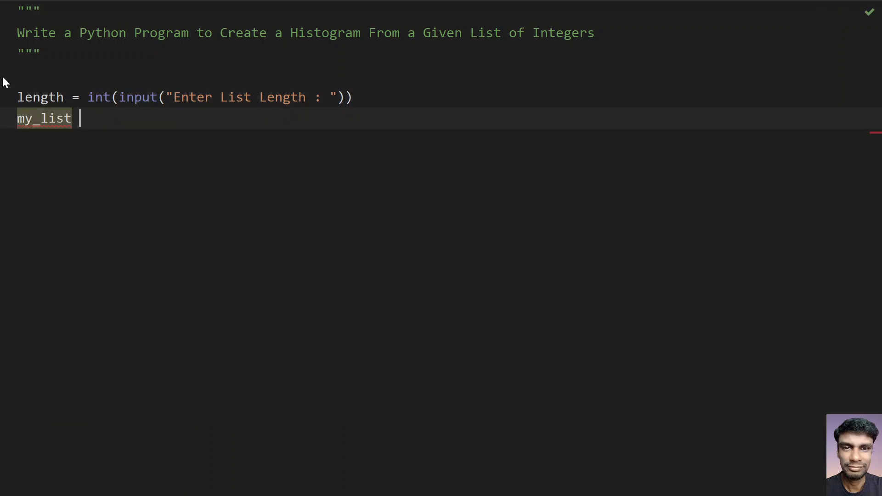
type("=")
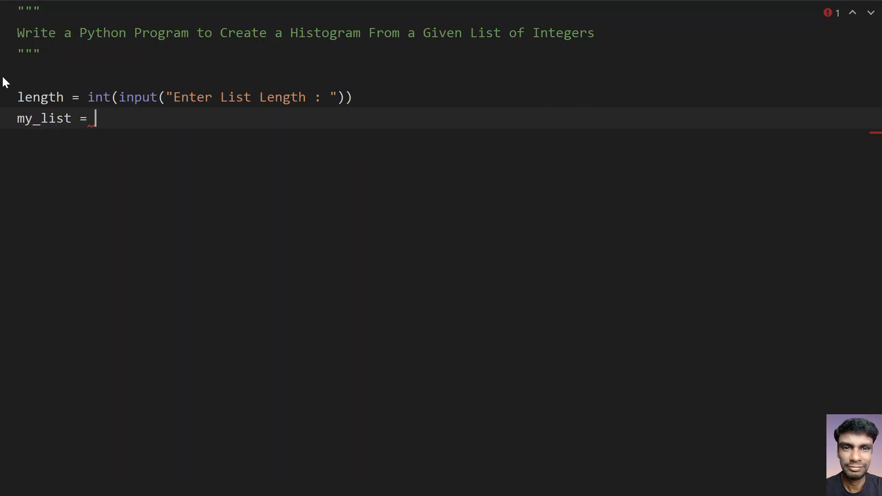
type("[]")
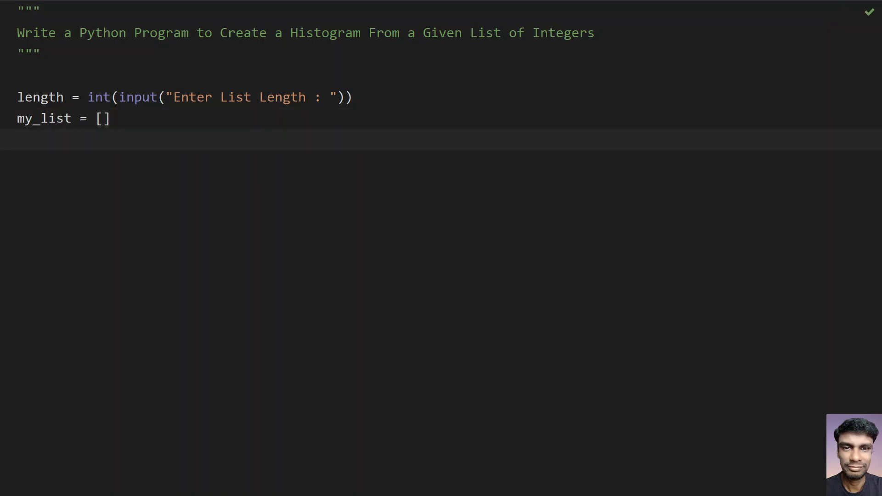
Write the loop header for _ in range(length):
type("for")
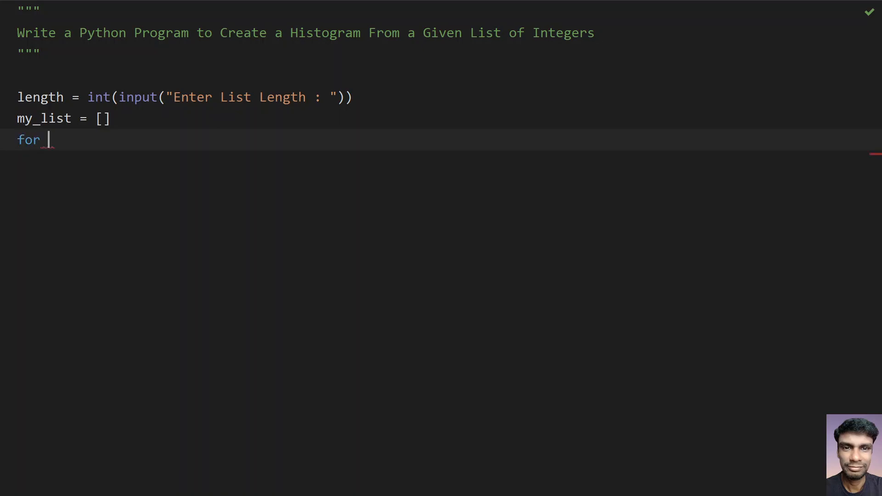
type("_")
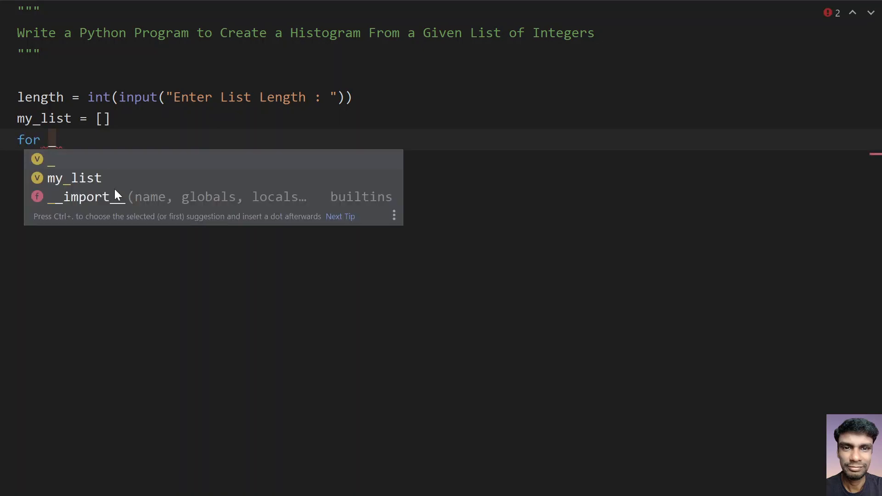
key("Escape")
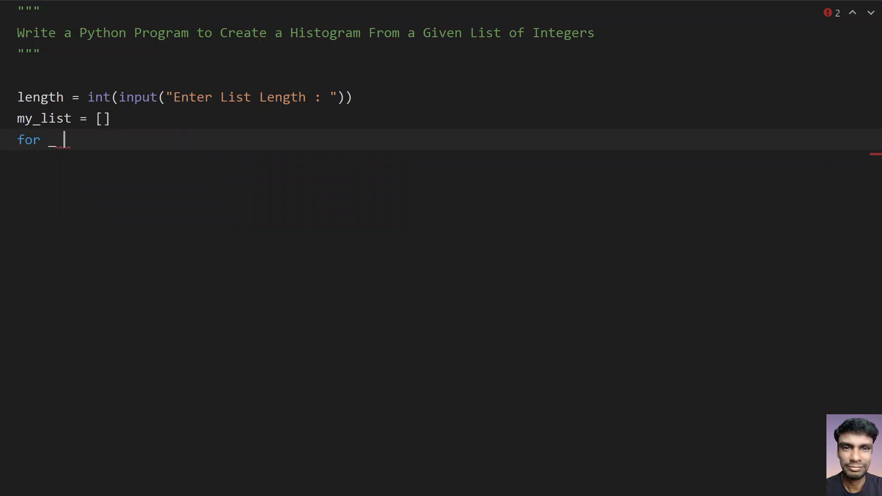
type("i")
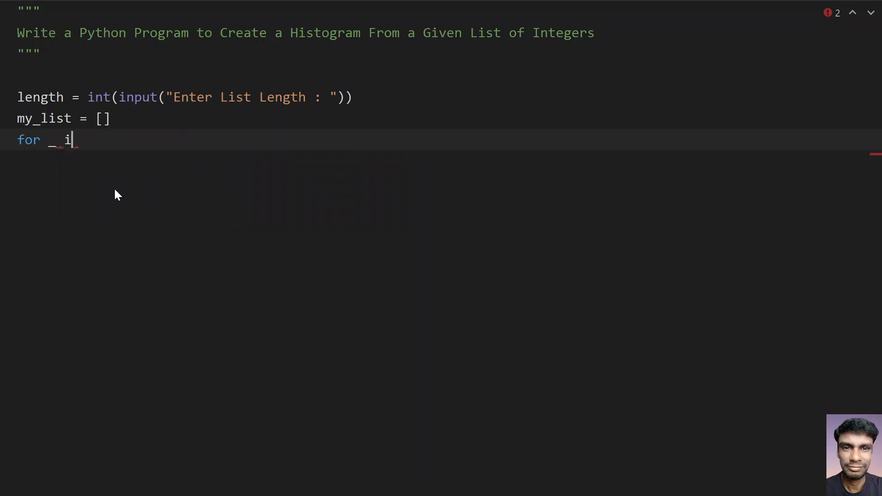
type("n range()")
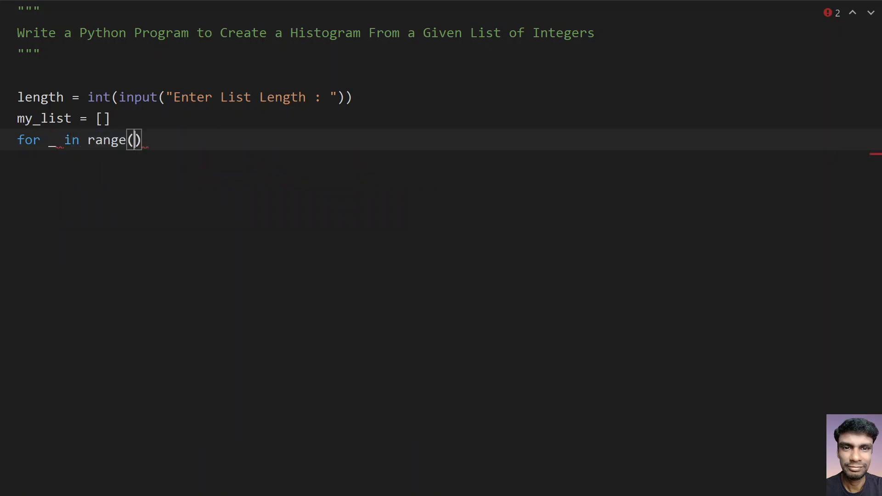
type("length")
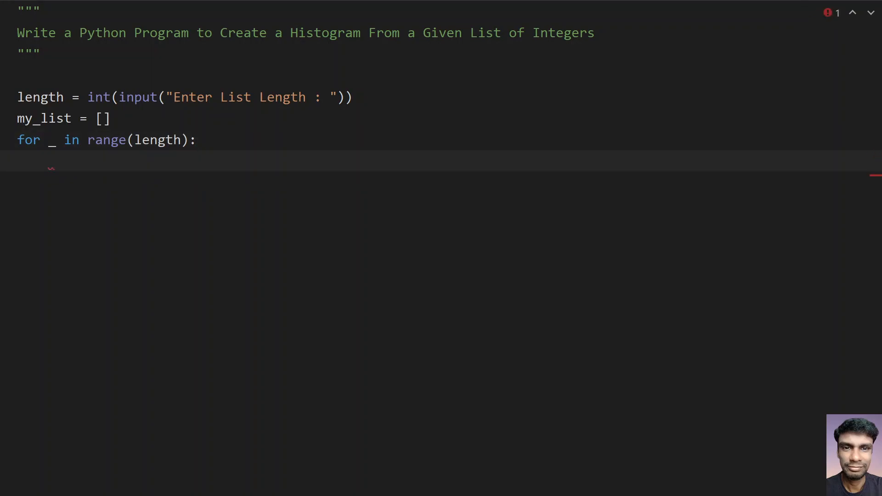
Read each item as temp = int(input("Enter List Item : ")) inside the loop
type("temp")
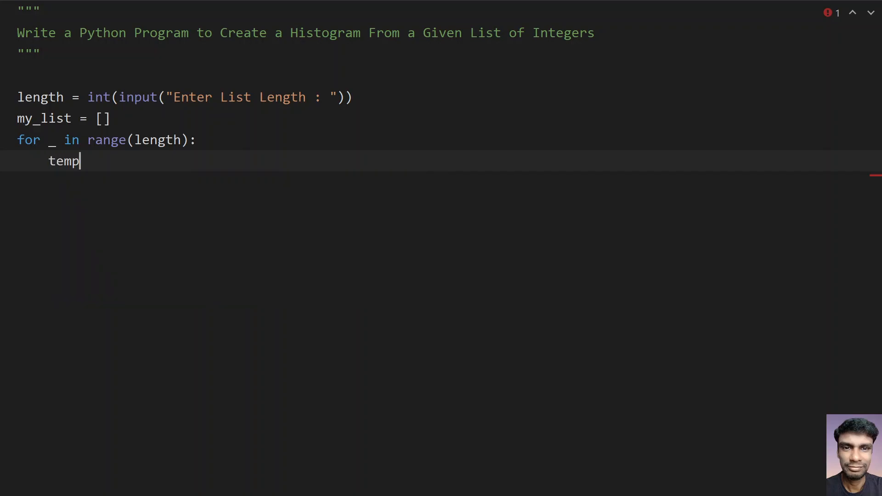
type("= input(\"Enter")
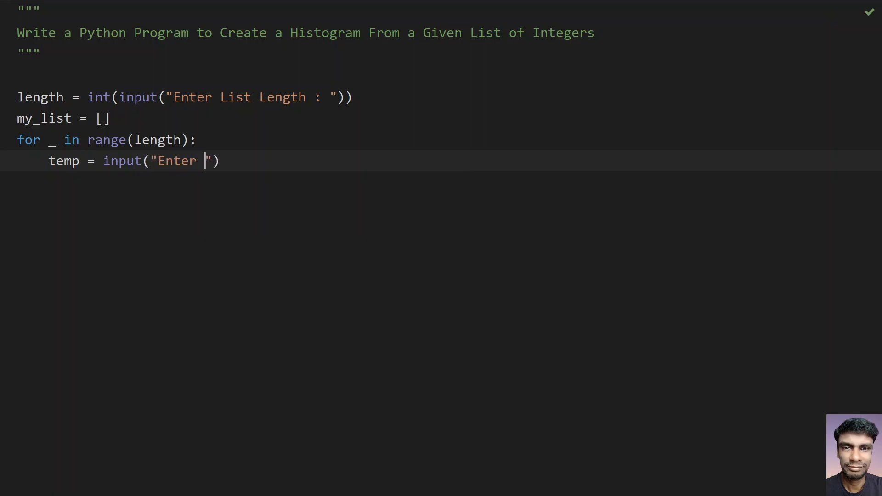
type("List Item")
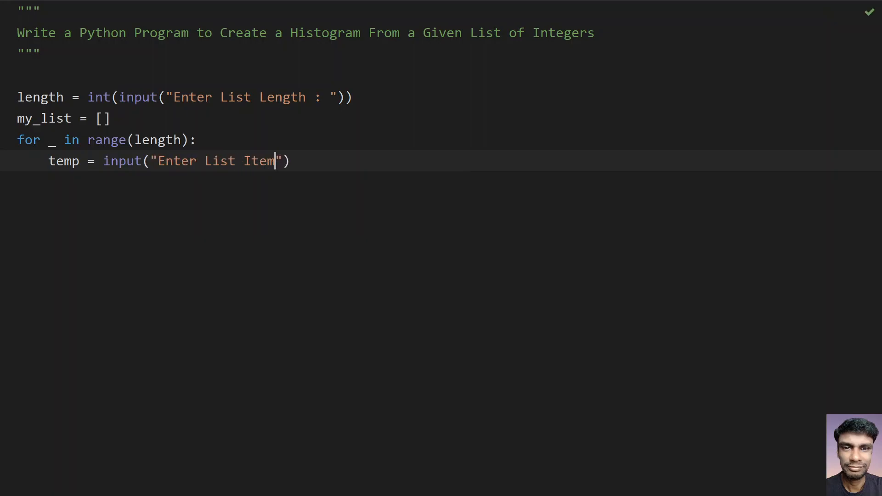
type(":")
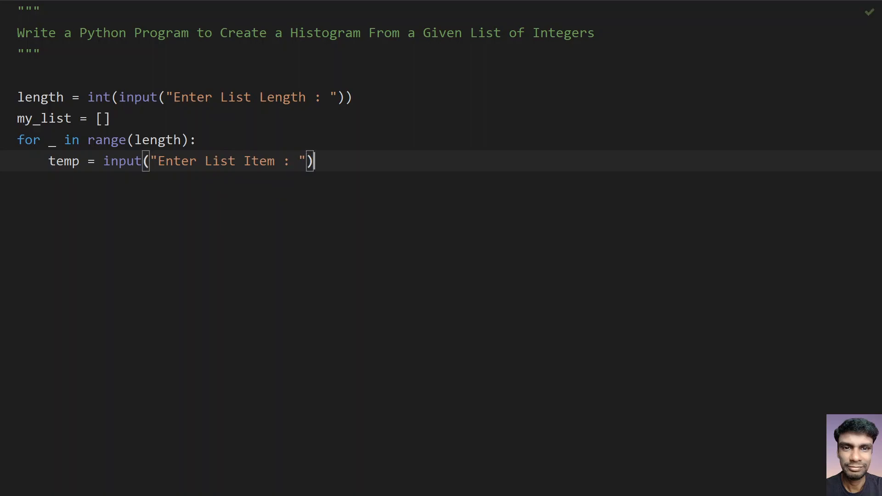
type(")")
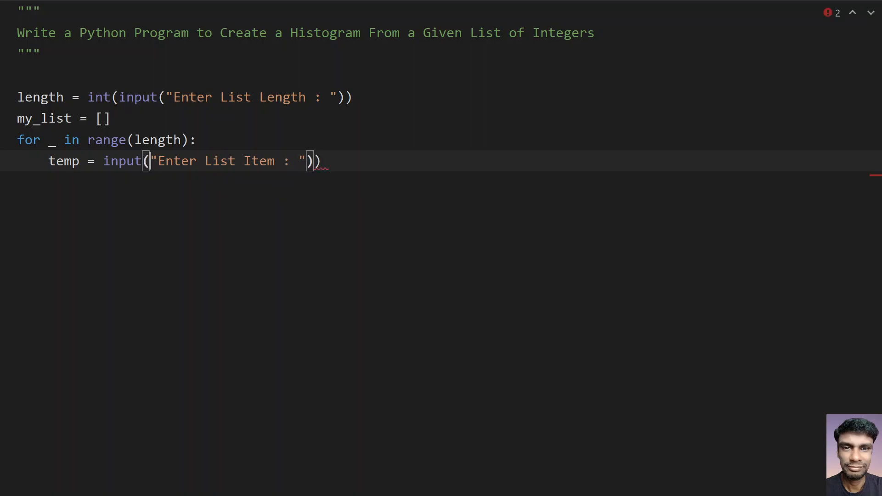
type("int")
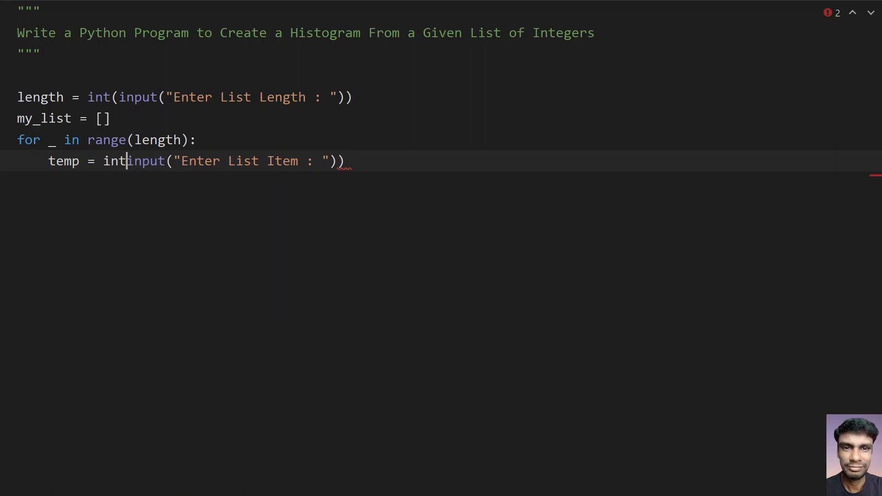
type("(")
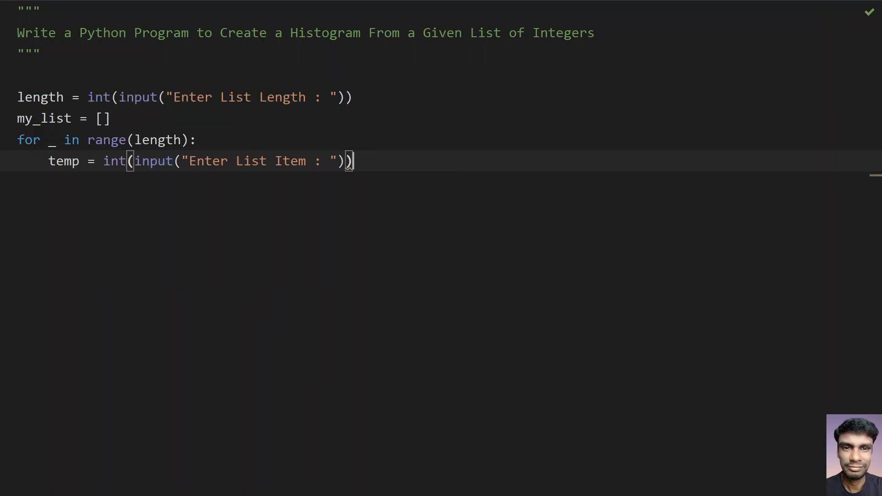
Append temp to my_list with my_list.append(temp), then end the loop body
key("enter")
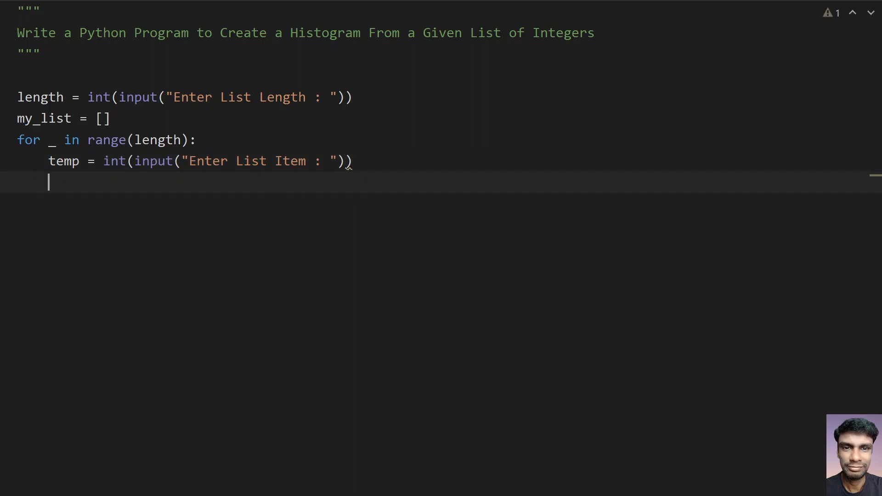
type("my")
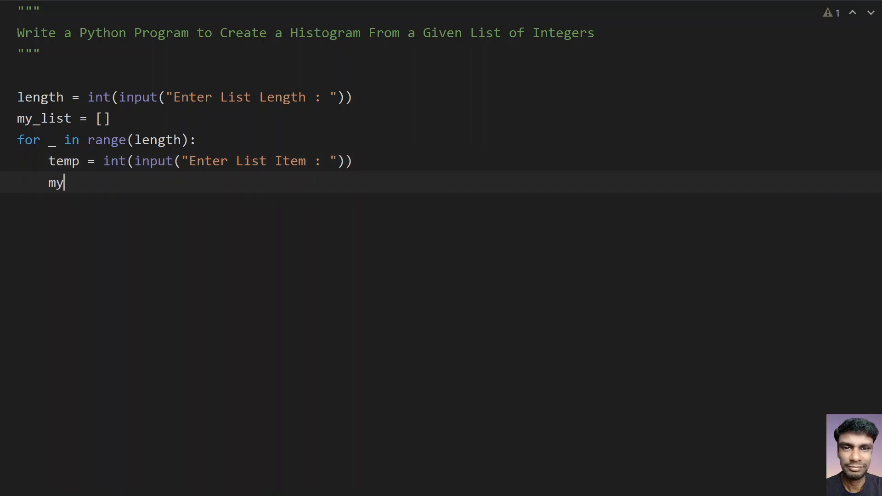
type("_list.")
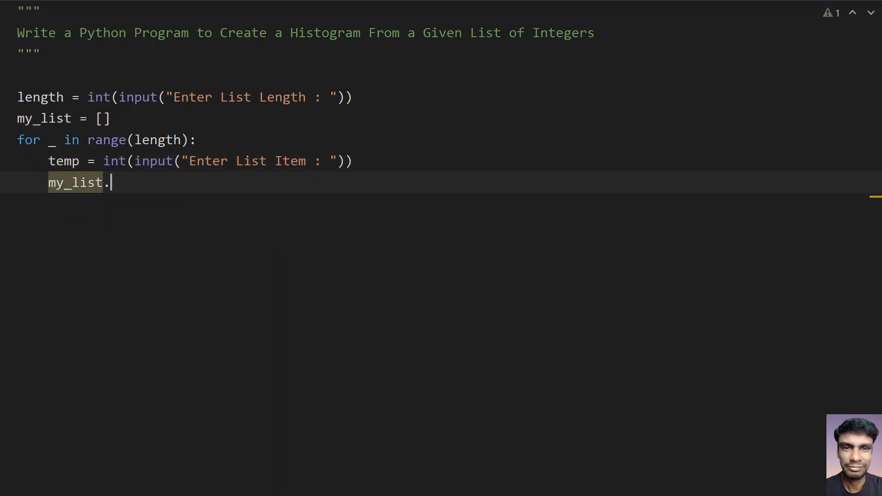
type("append()")
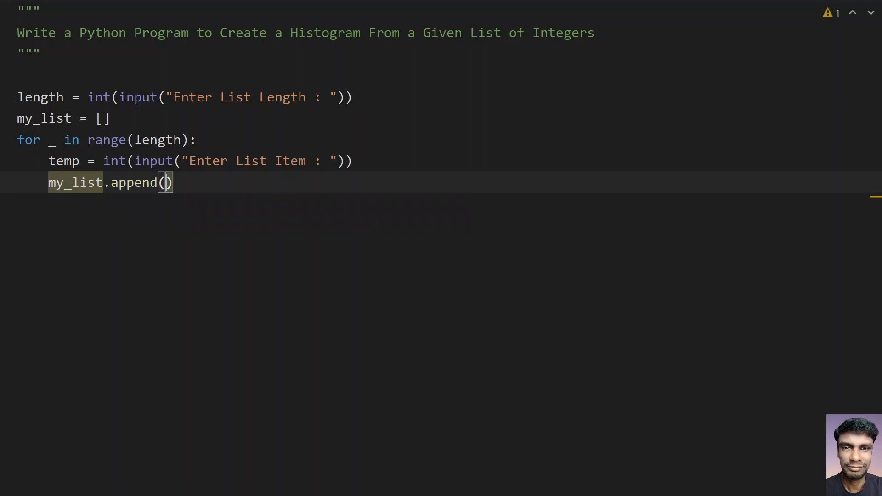
type("tm")
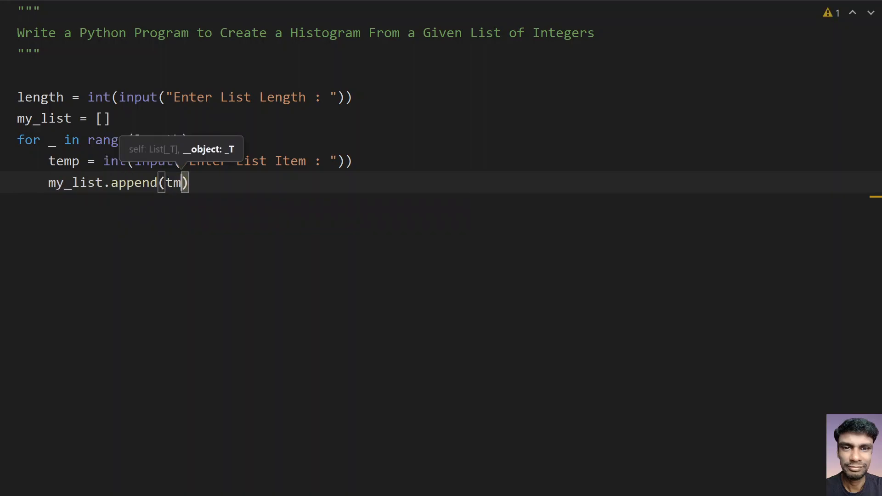
key("Backspace")
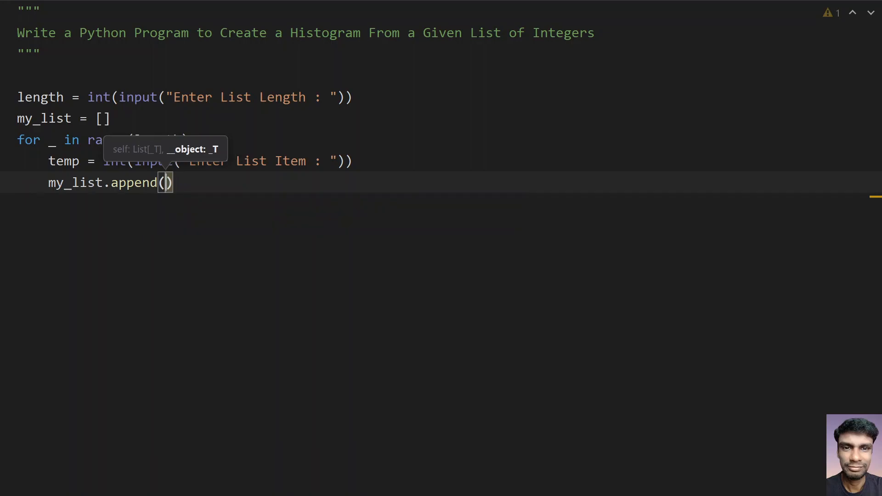
type("temp")
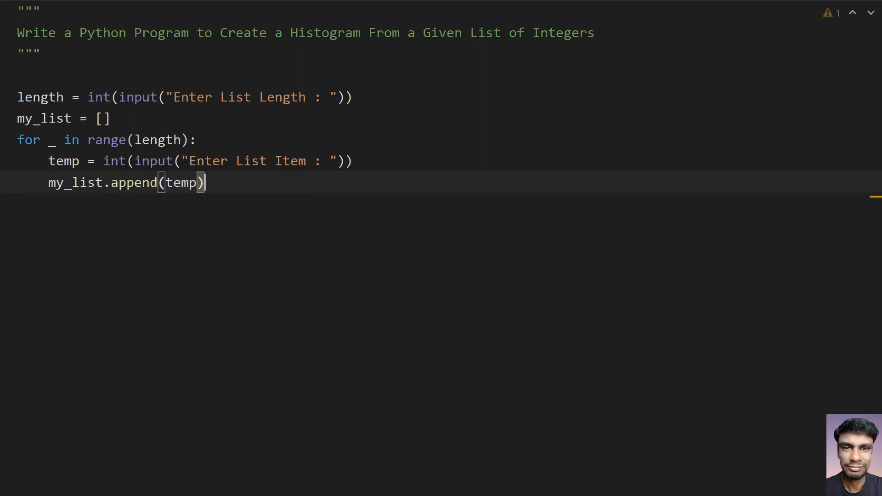
key("enter")
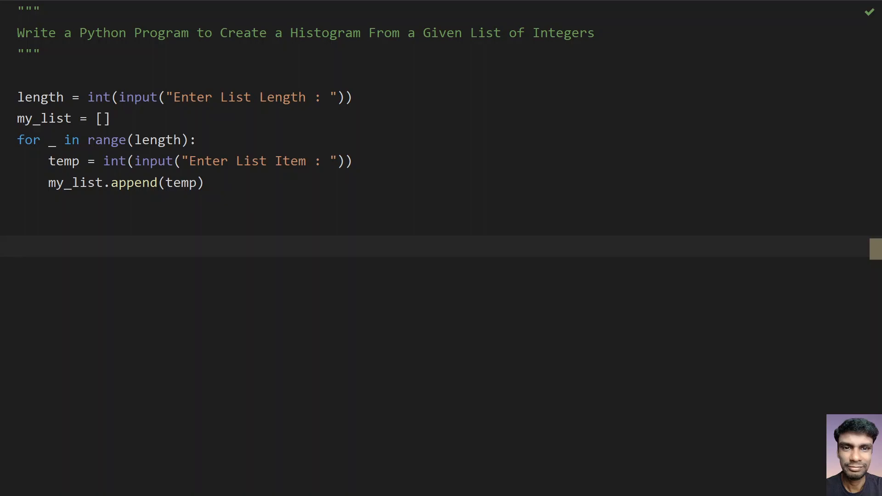
Define histogram_char = "* " and begin a new for statement below it
type("histo")
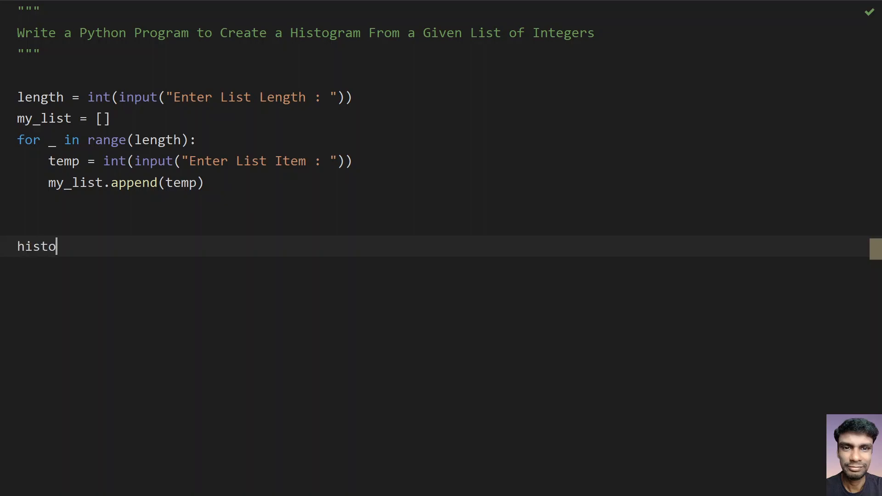
type("gr")
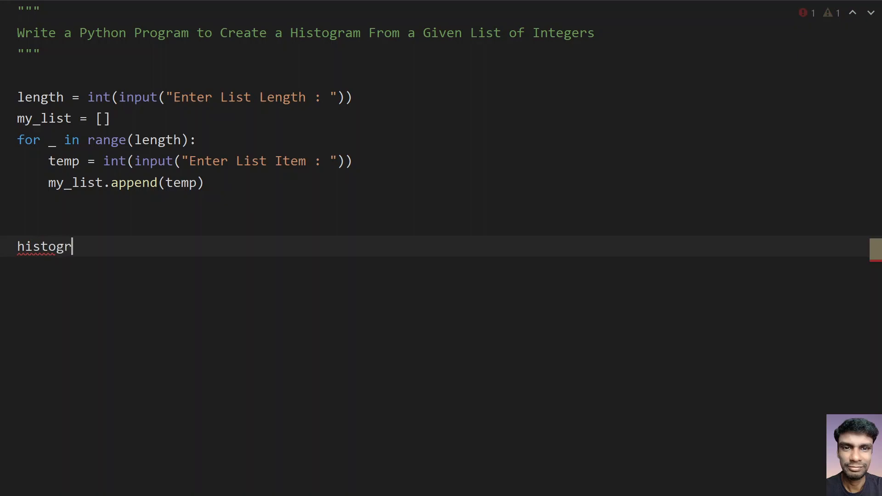
type("am_c")
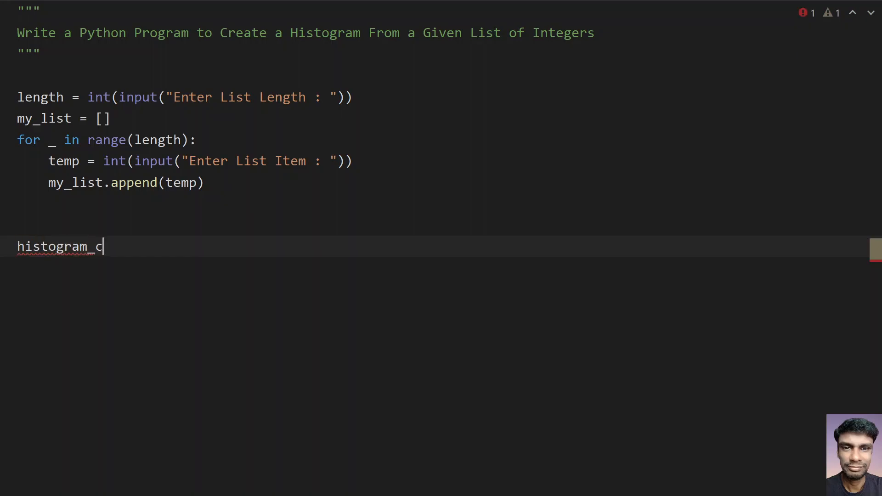
type("har =")
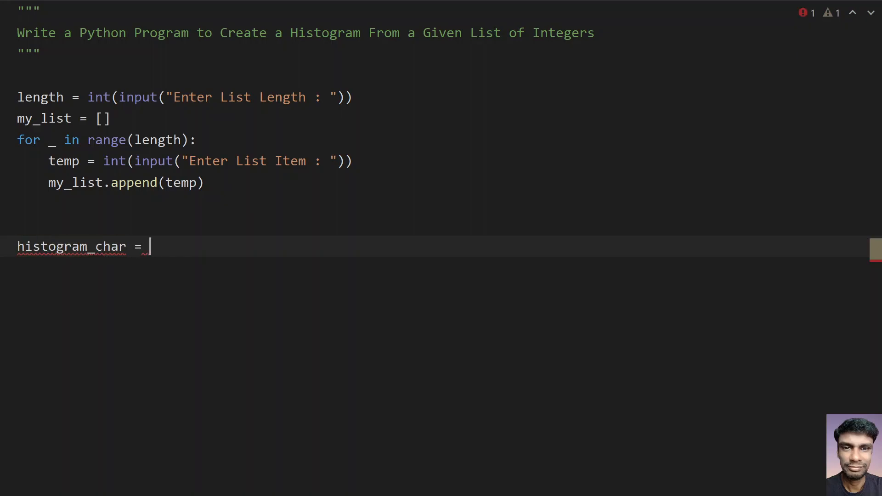
type("\"")
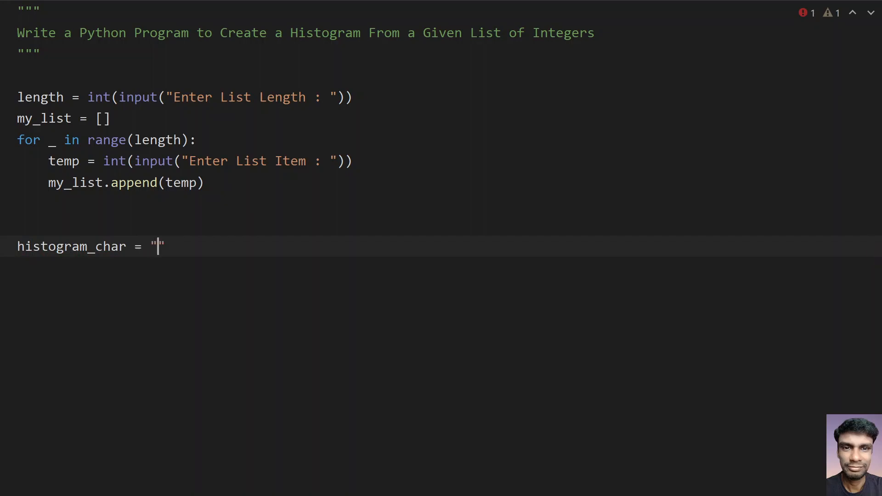
type("*")
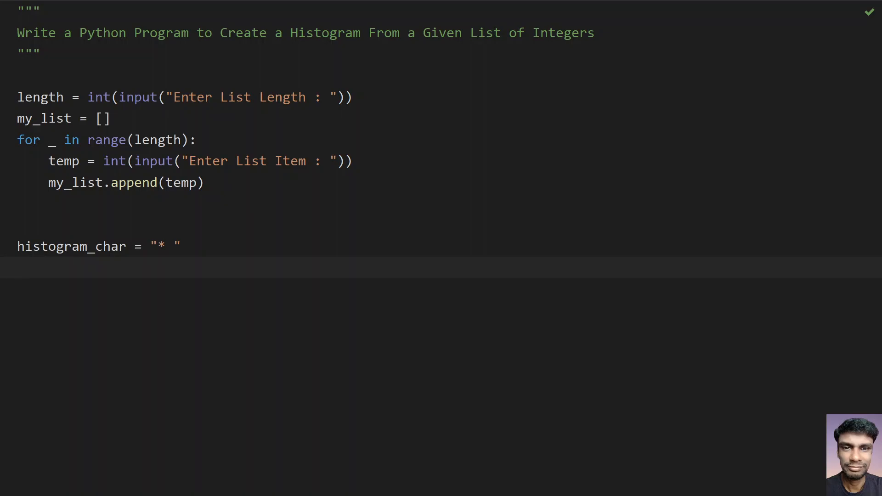
type("for")
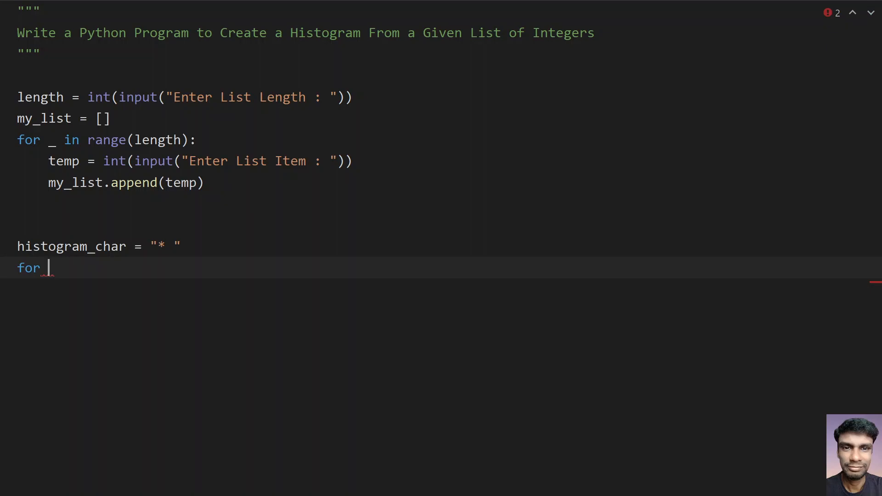
Complete for item in my_list: with body print(histogram_char * item)
type("item in")
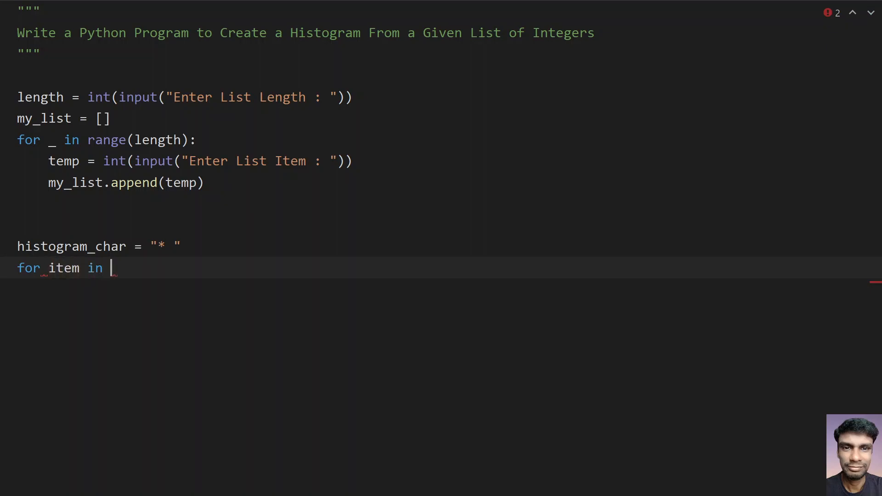
type("my_")
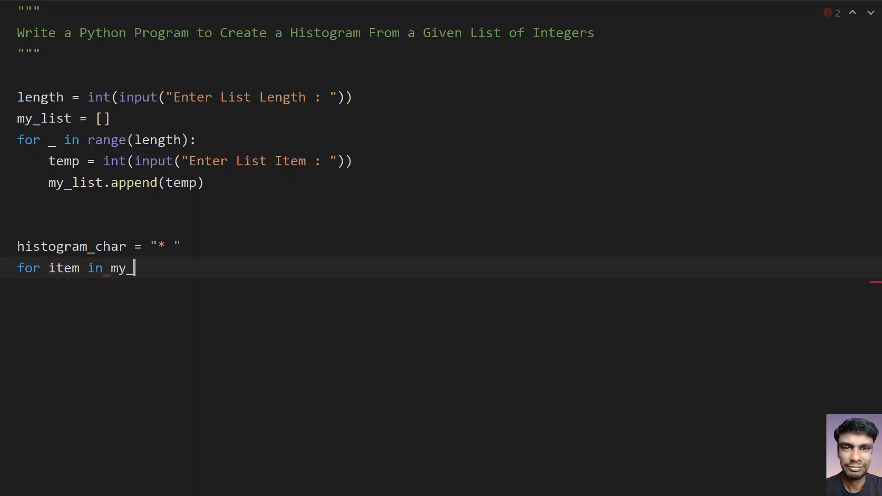
type("list")
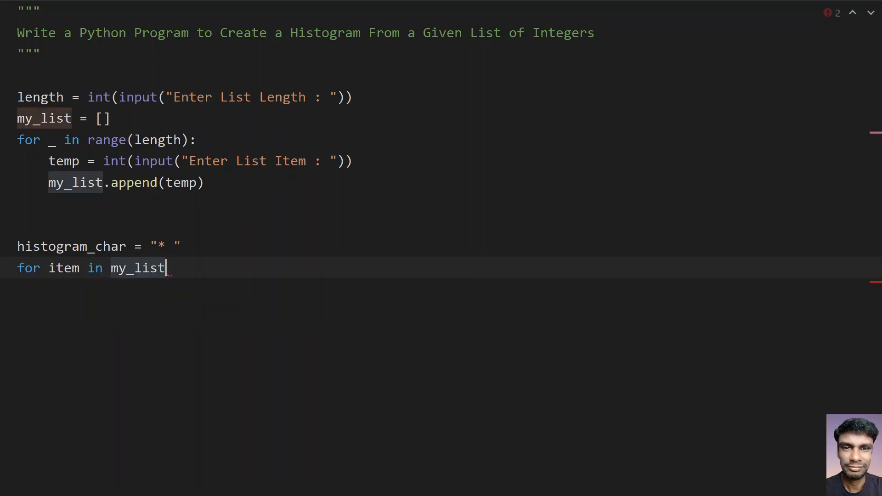
type(":")
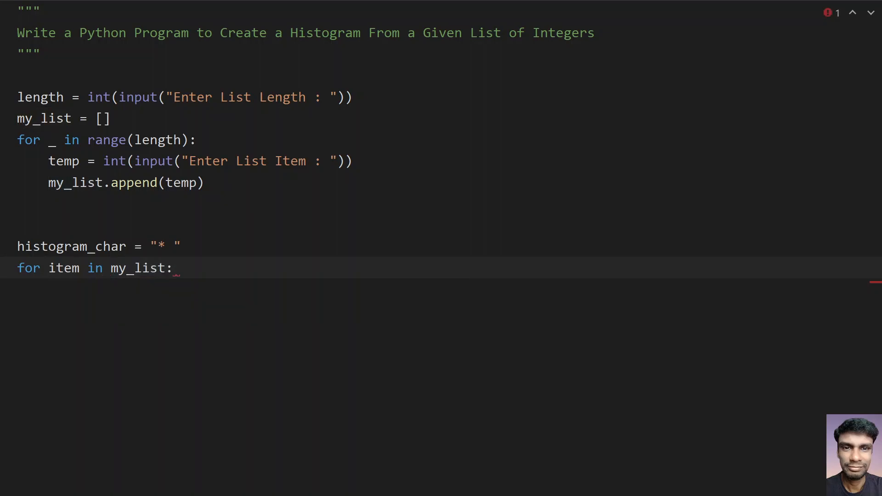
key("enter")
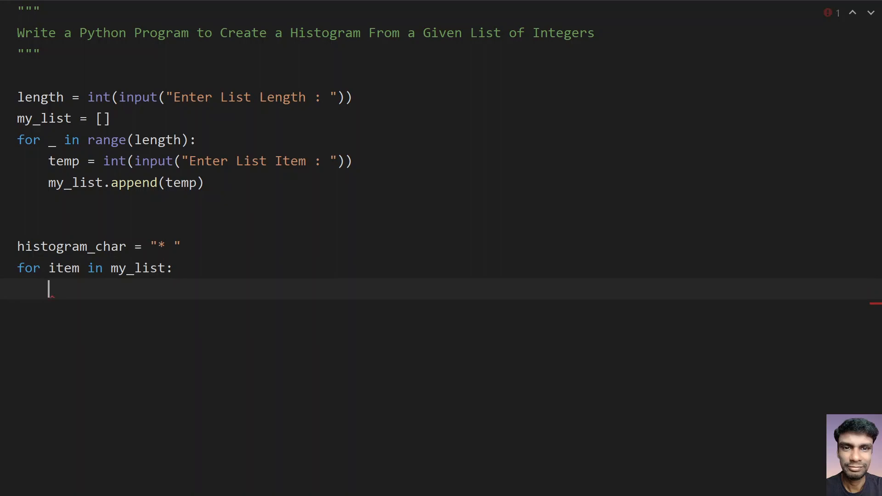
type("print(")
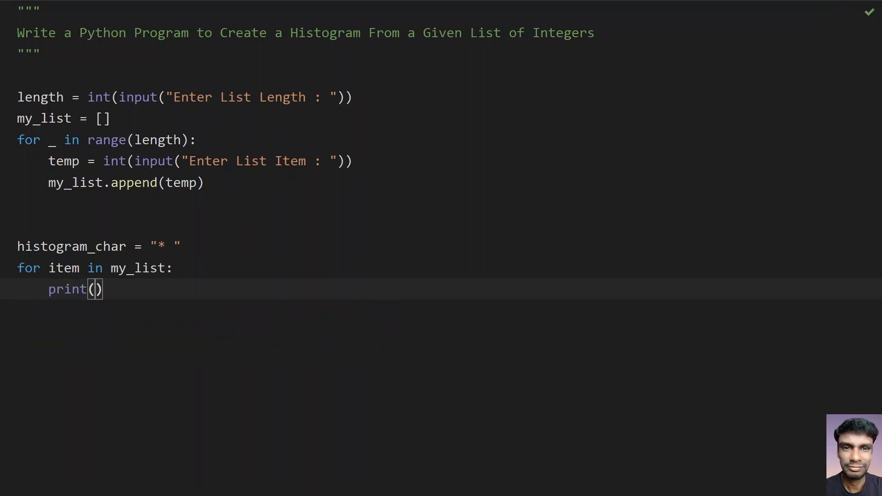
type("hi")
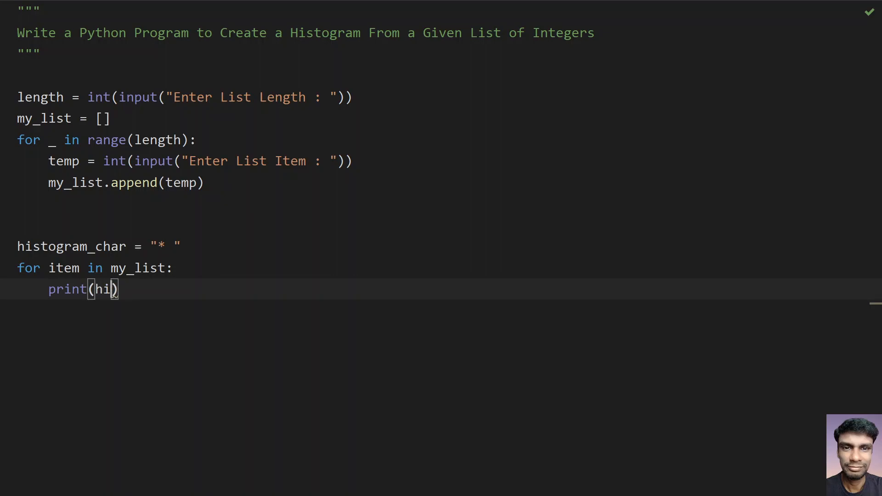
type("histogram_char")
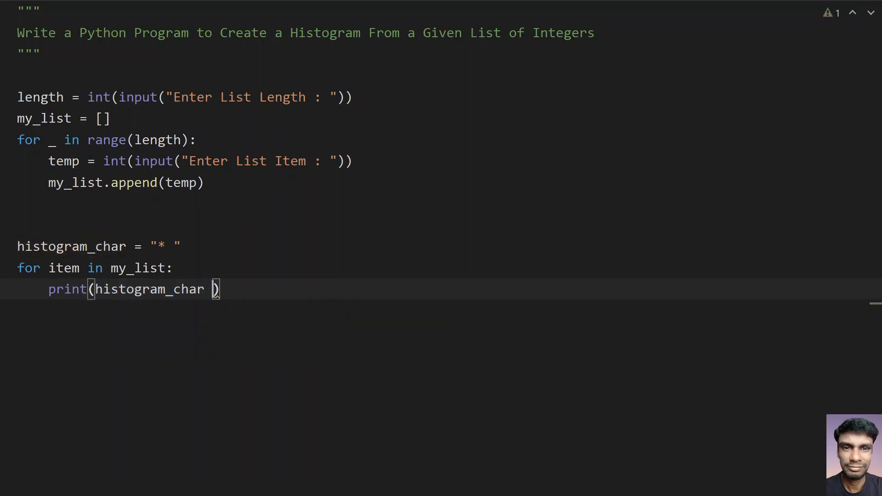
type("* item")
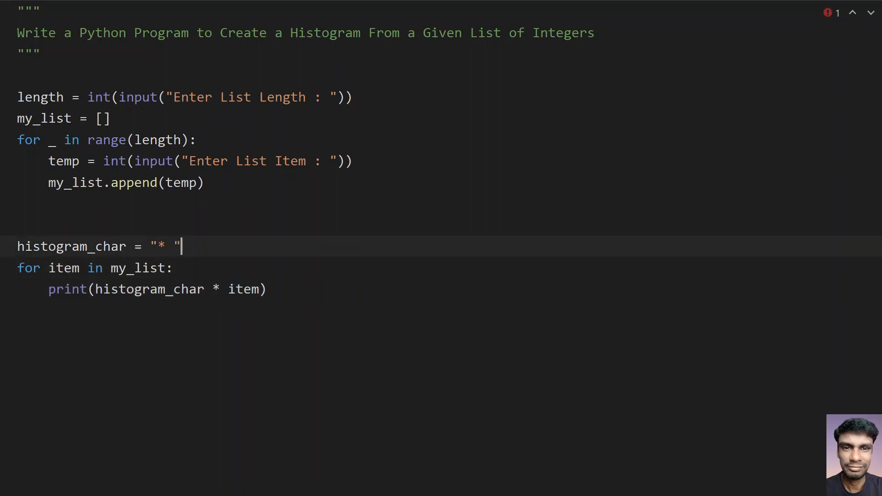
Insert print("Histogram is ...") on a new line above histogram_char
key("Enter")
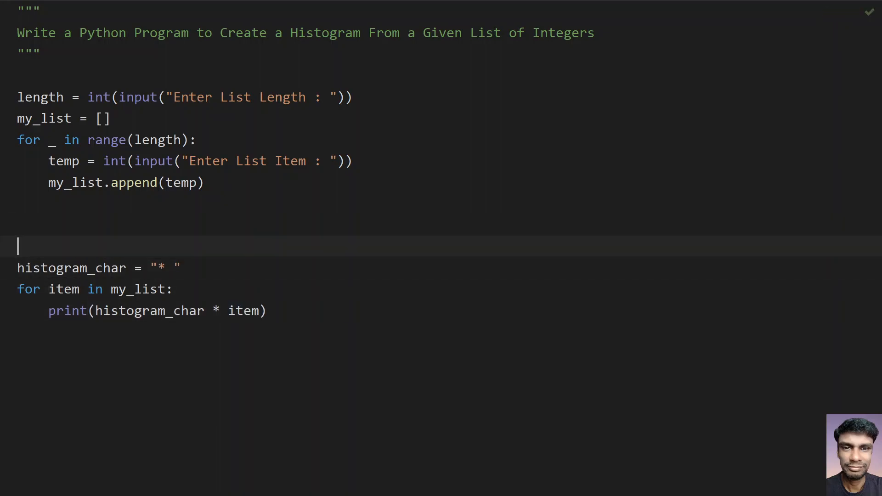
type("print")
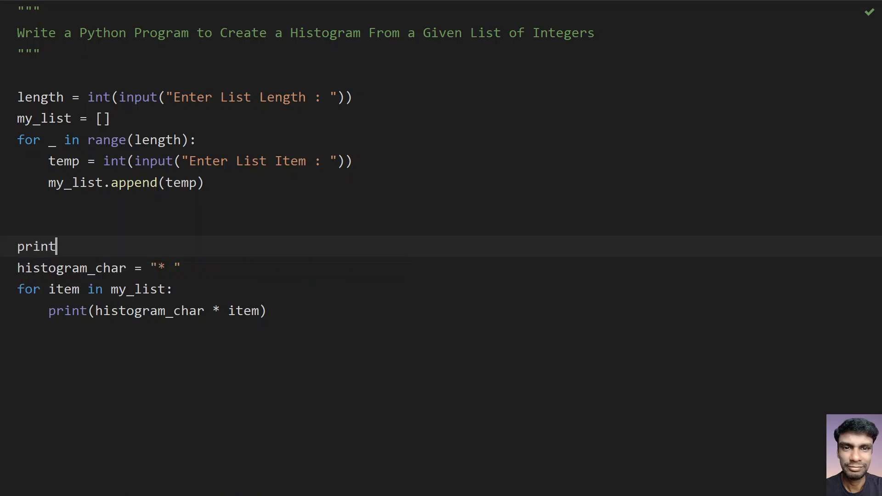
type("(\"\")")
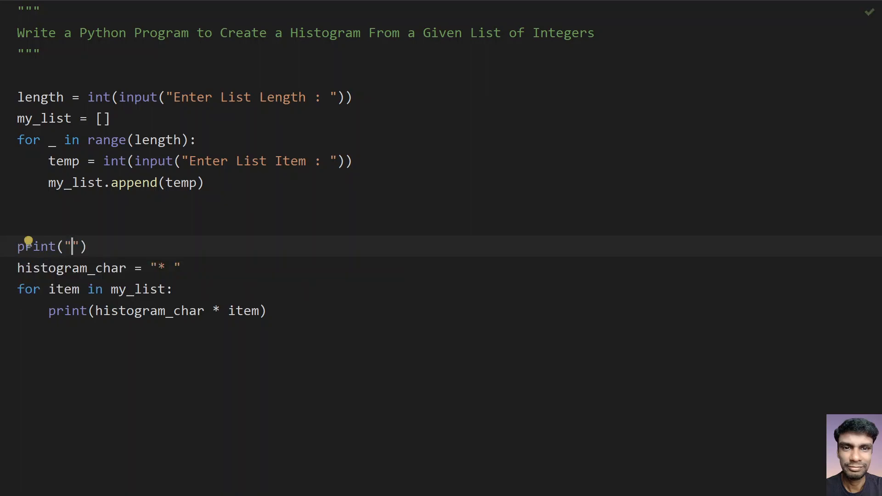
type("Histo")
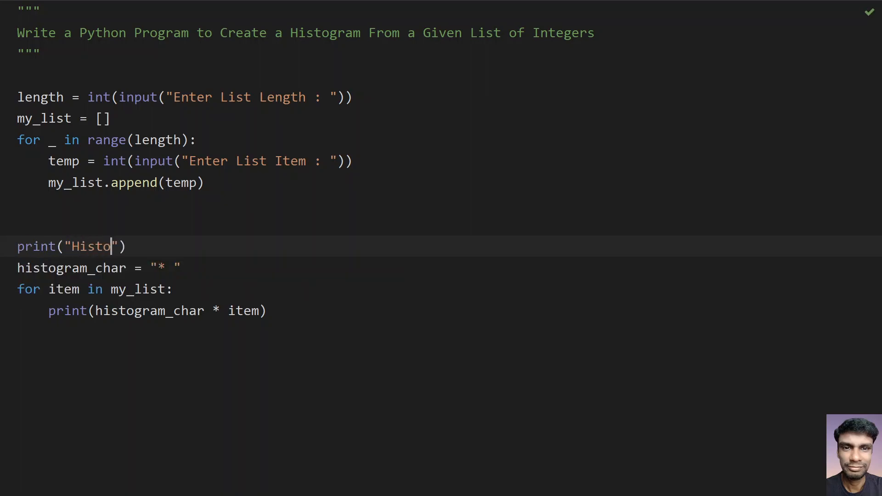
type("gram is")
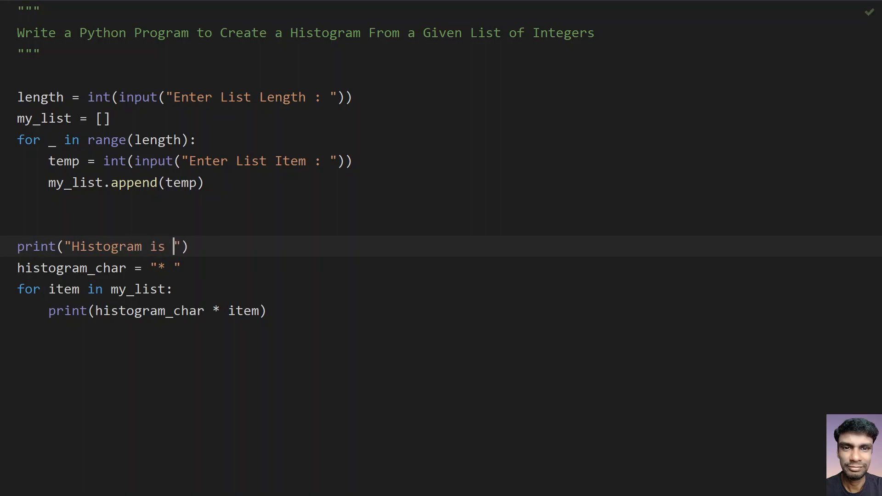
type("...")
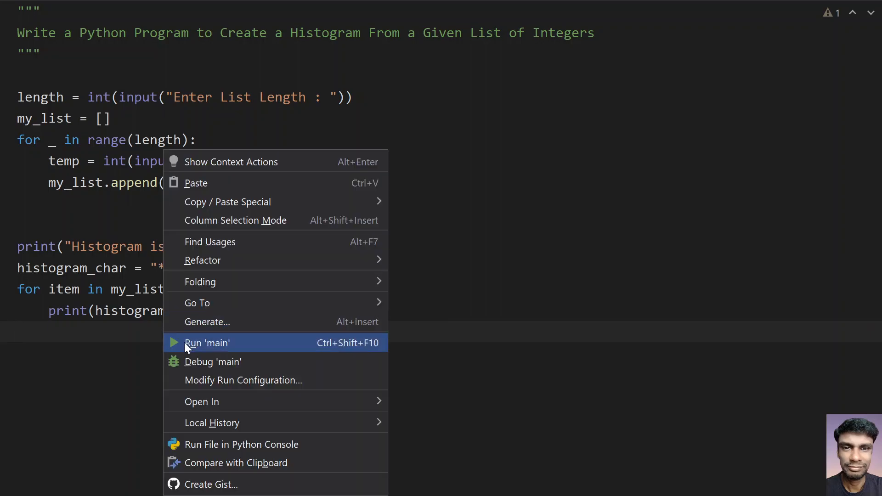
Run main, entering length 5 and items 4, 3, 6, 7 and 1
left_click(207, 343)
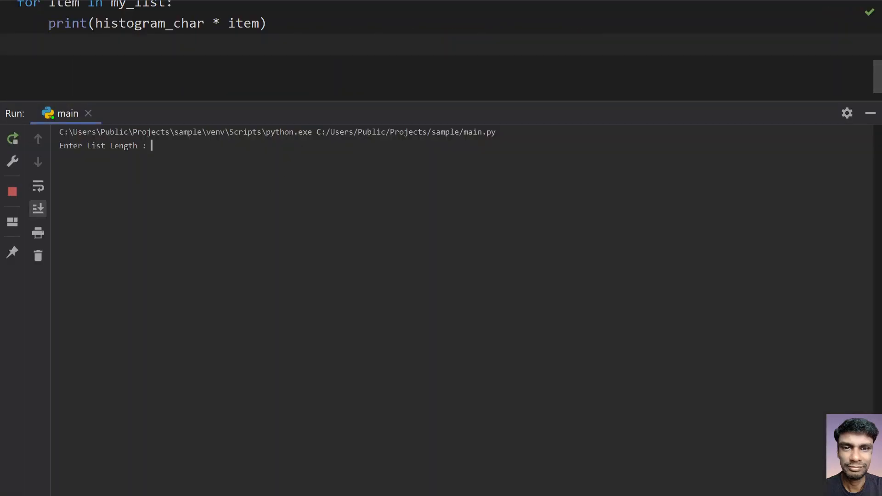
type("5")
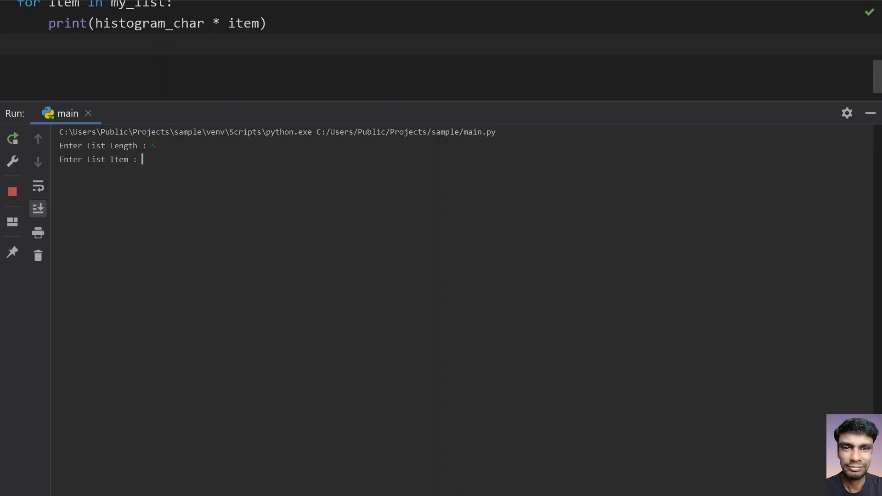
type("4")
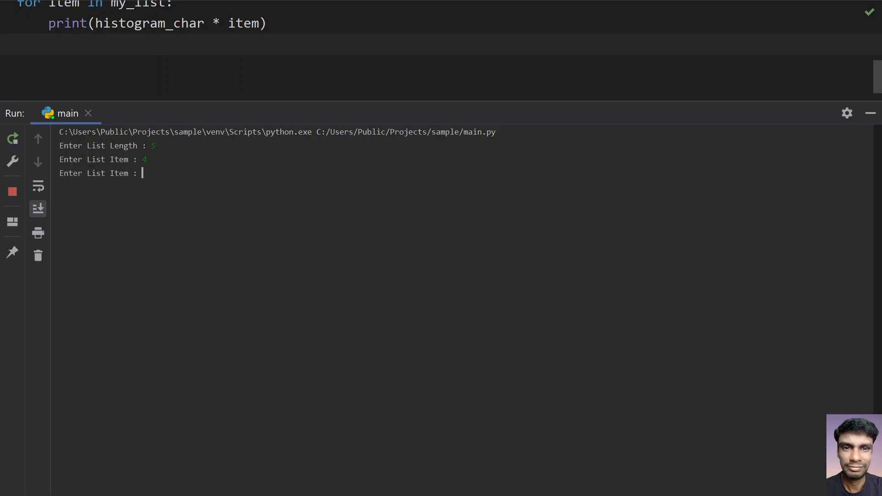
type("3")
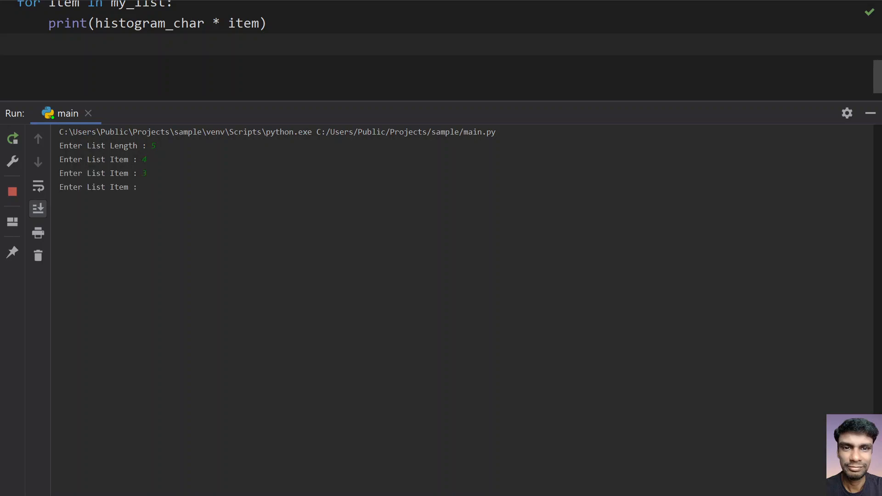
type("6")
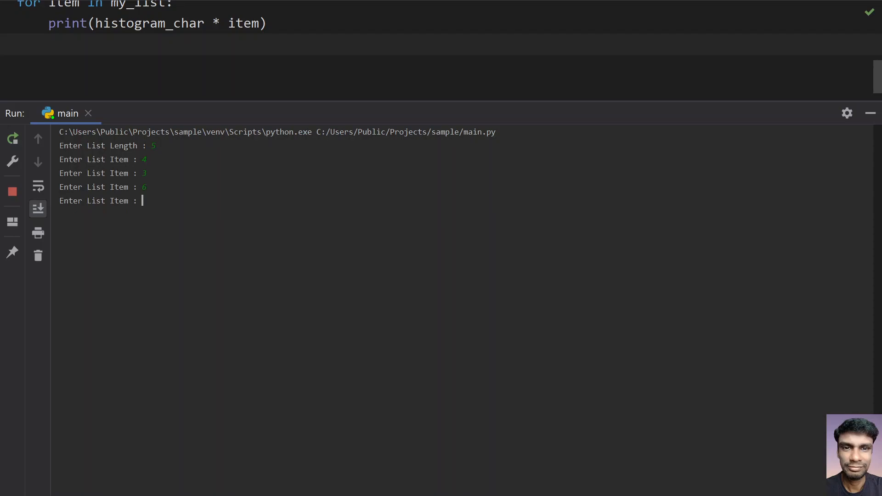
type("7")
type("1")
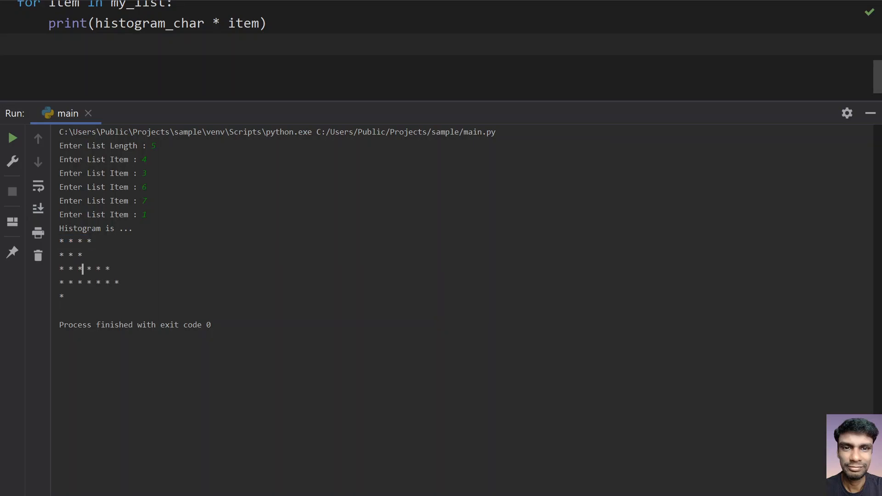
double_click(70, 254)
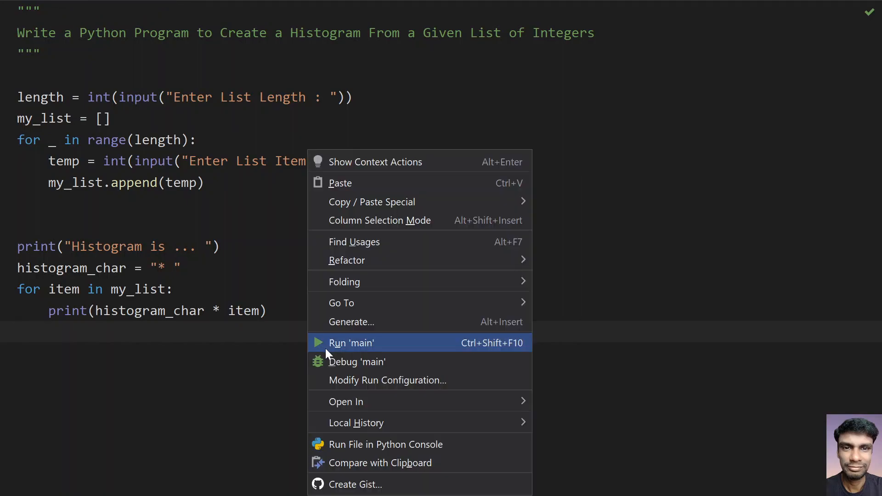
Rerun main with new console inputs, then select the * operator in the print line
left_click(351, 343)
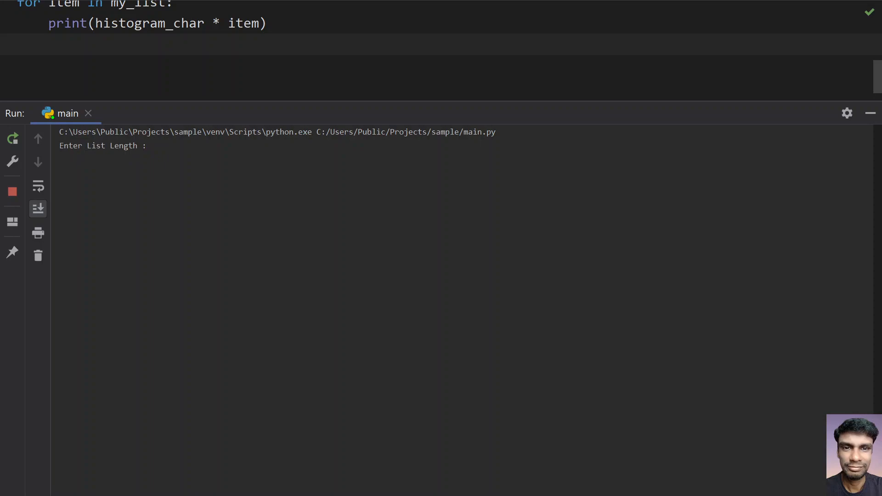
type("1")
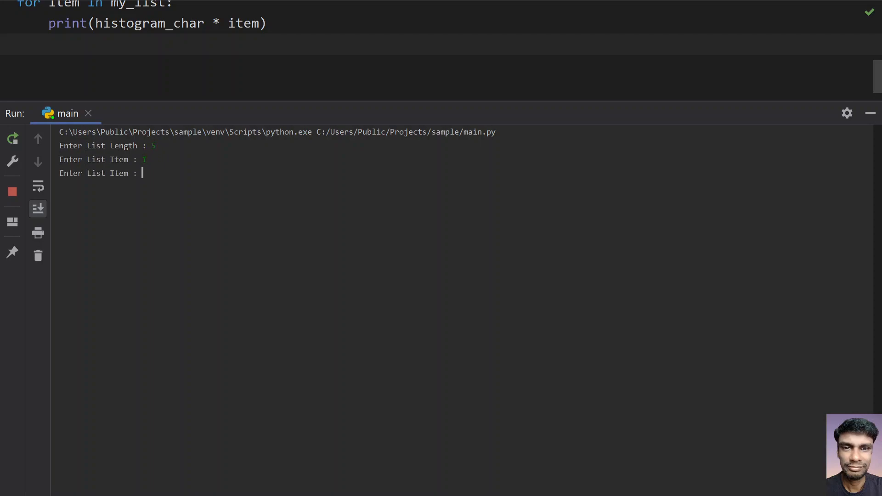
type("2")
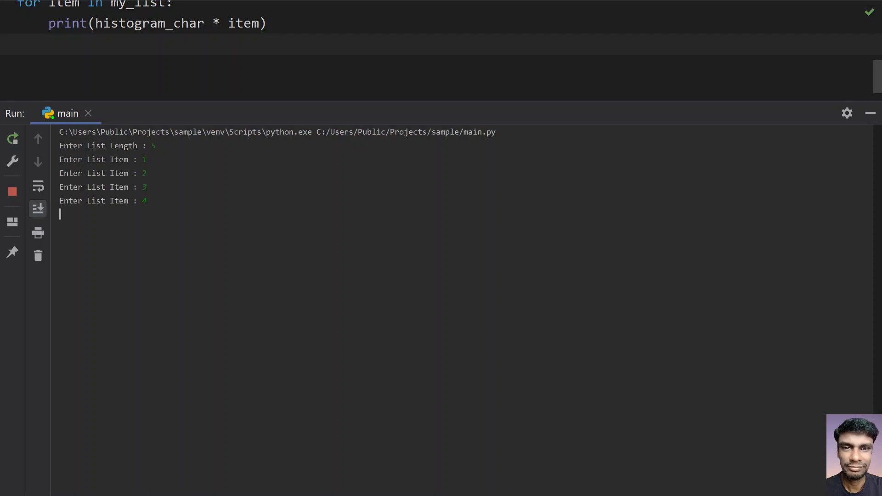
type("5")
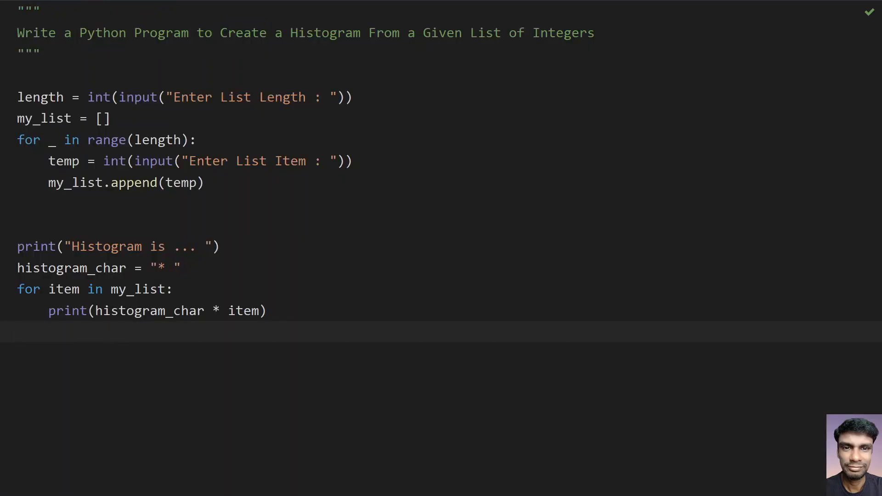
double_click(216, 311)
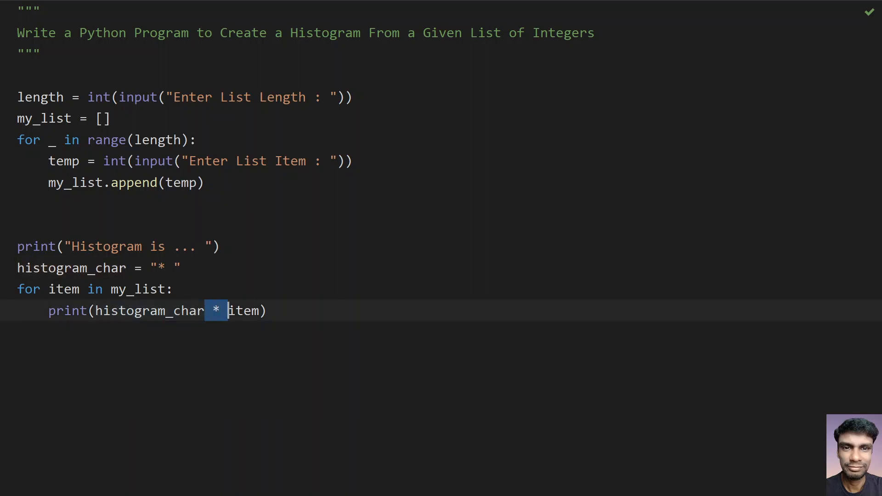